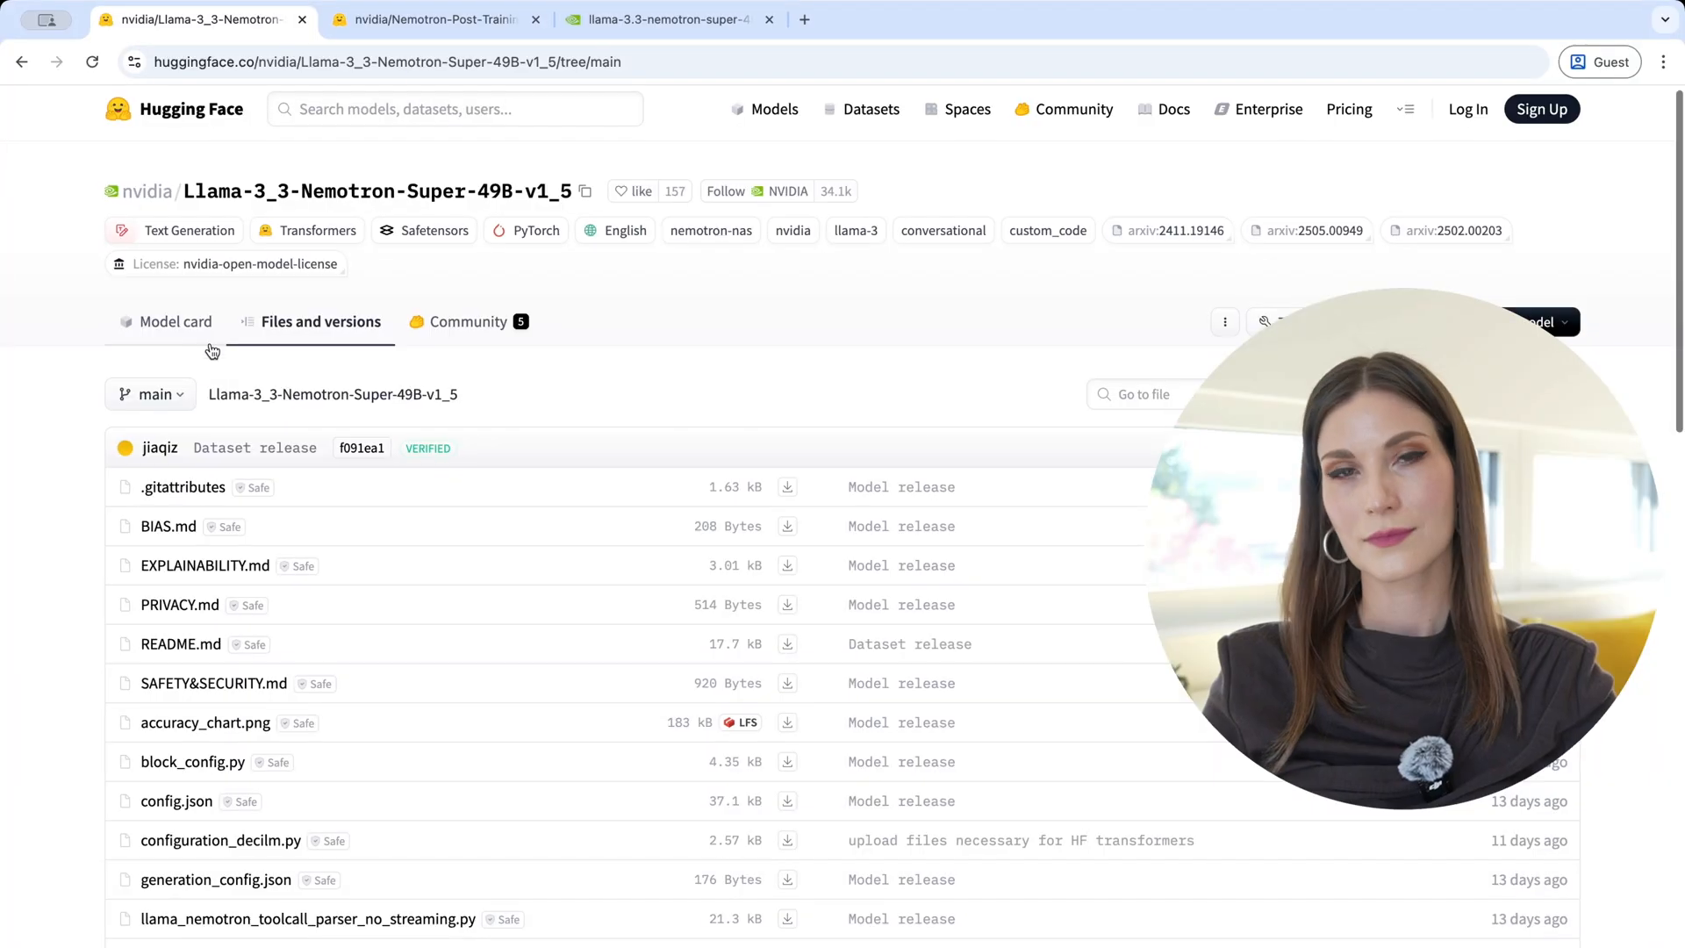
Review the Nemotron Super 49B model card overview and scroll across its benchmark chart
left_click(176, 328)
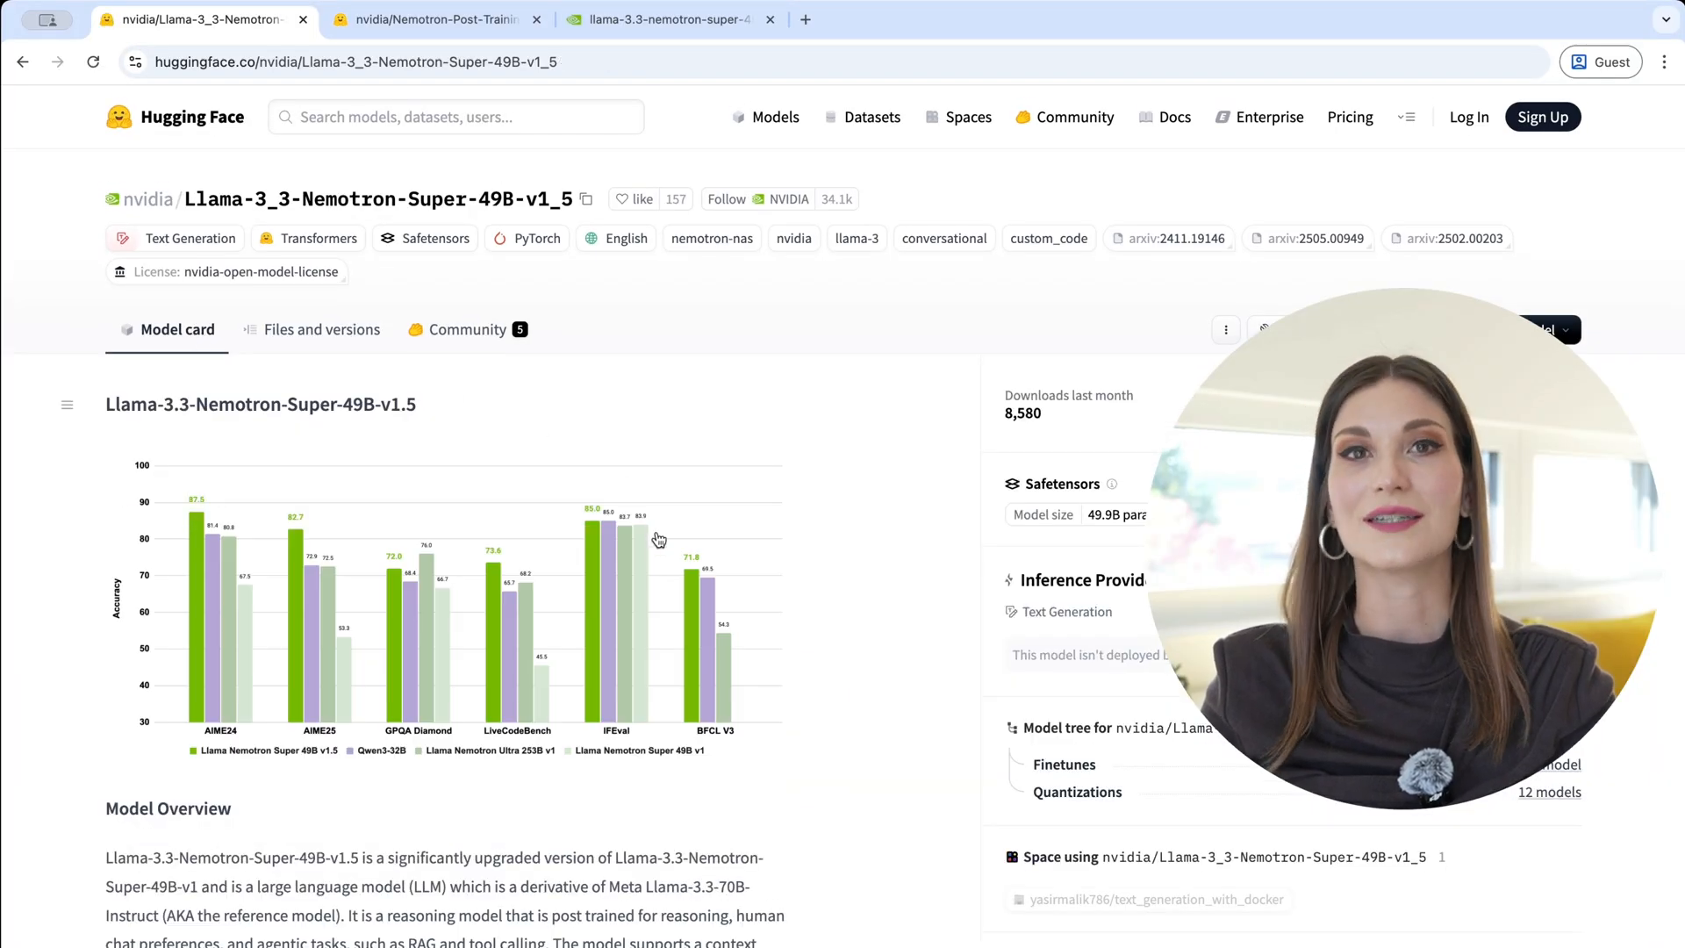
scroll("down", 3)
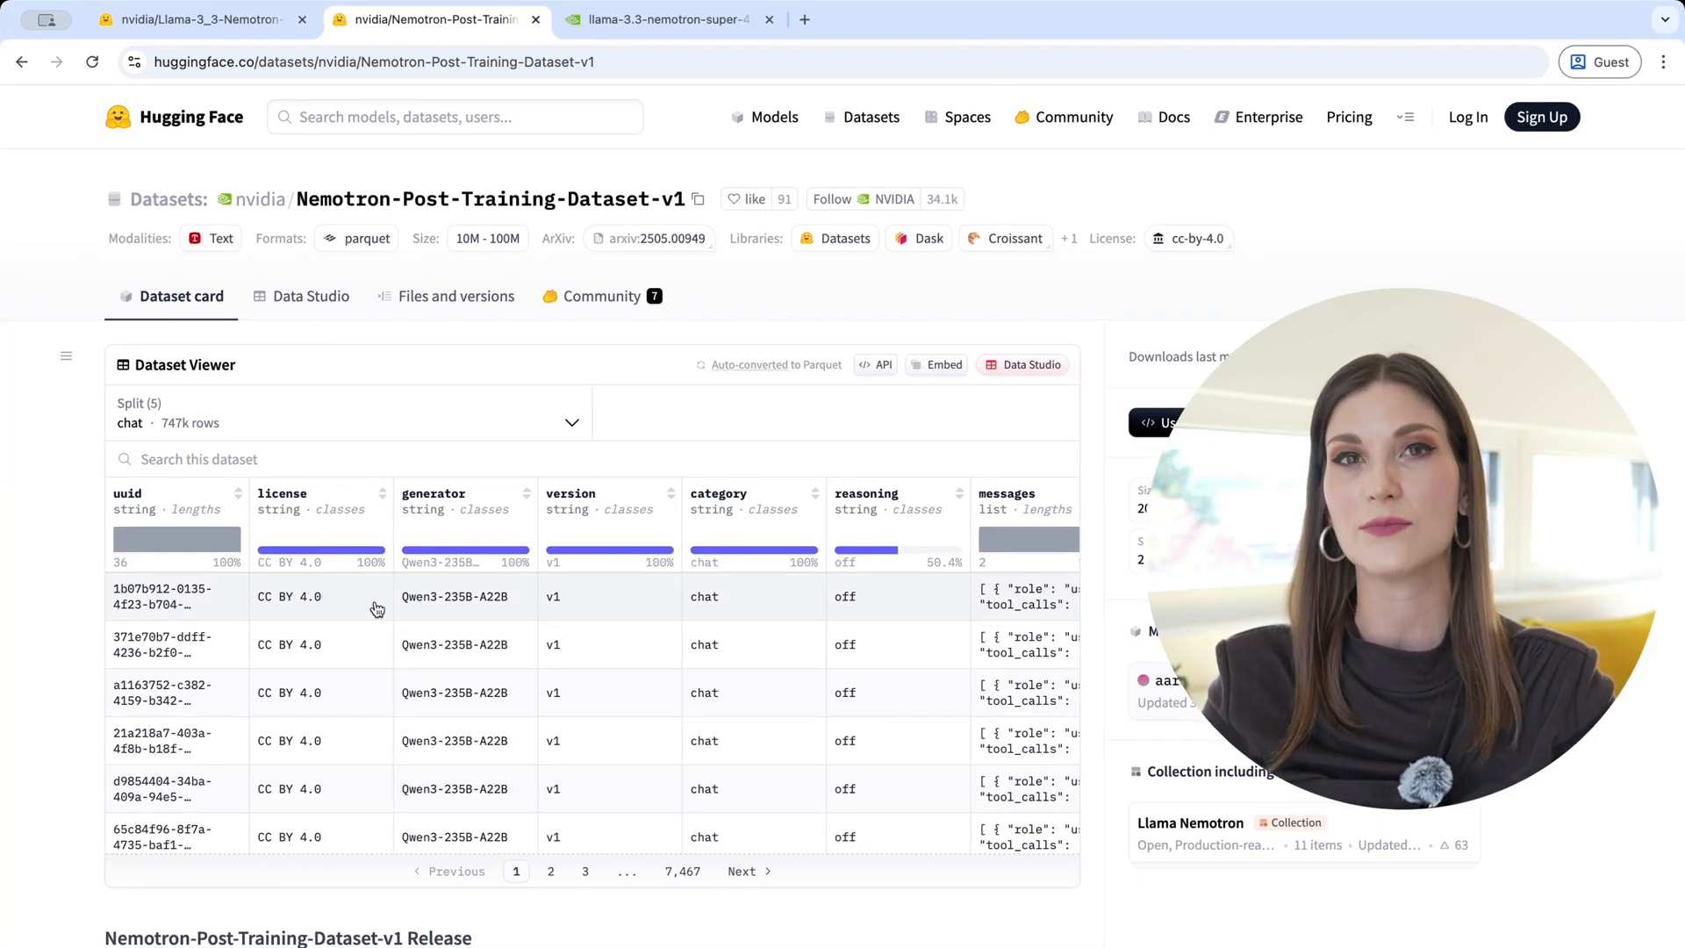
scroll("right", 3)
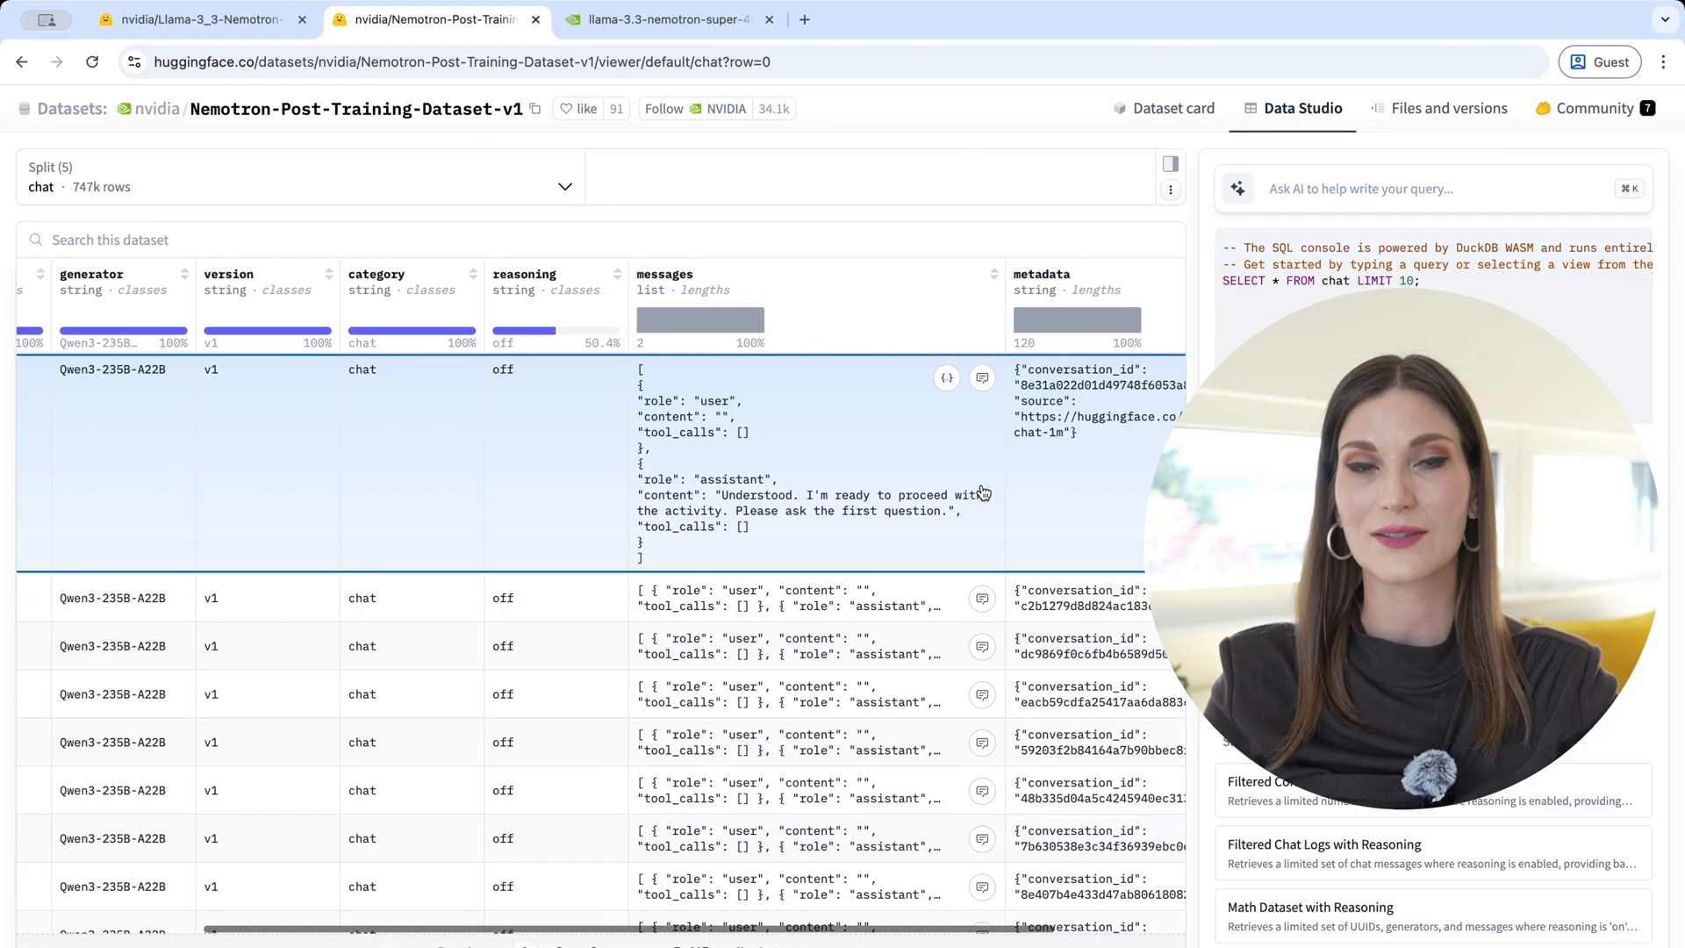
scroll("right", 3)
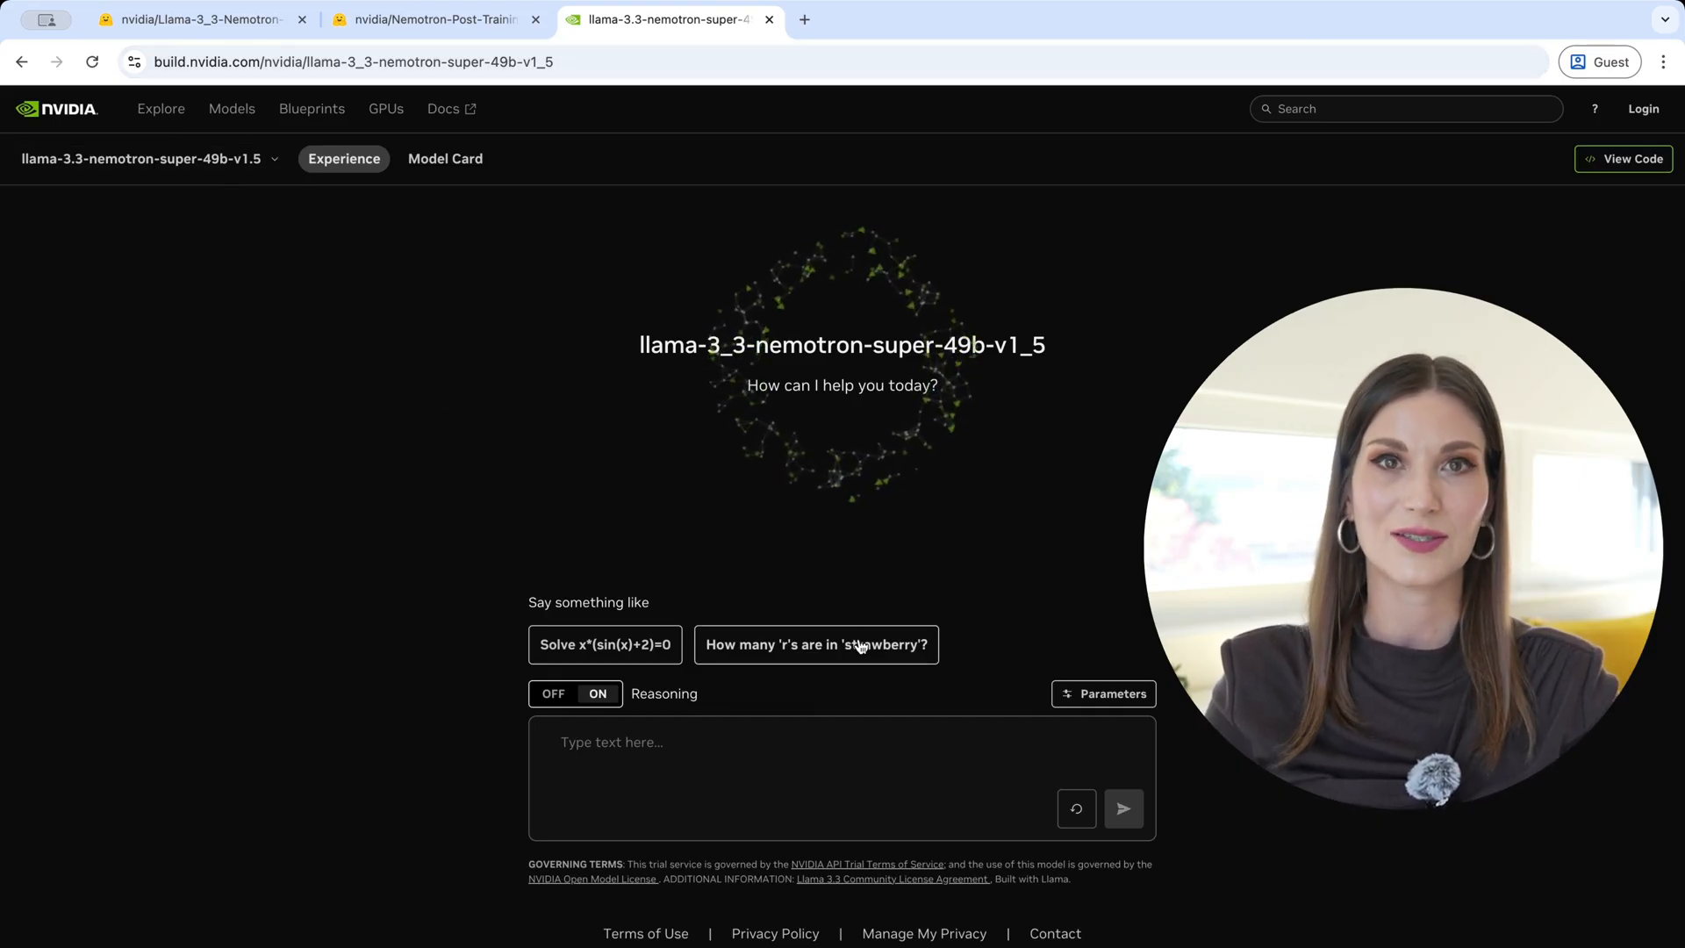
Ask the 'How many r's are in strawberry?' suggestion and read the answer of three r's
left_click(814, 644)
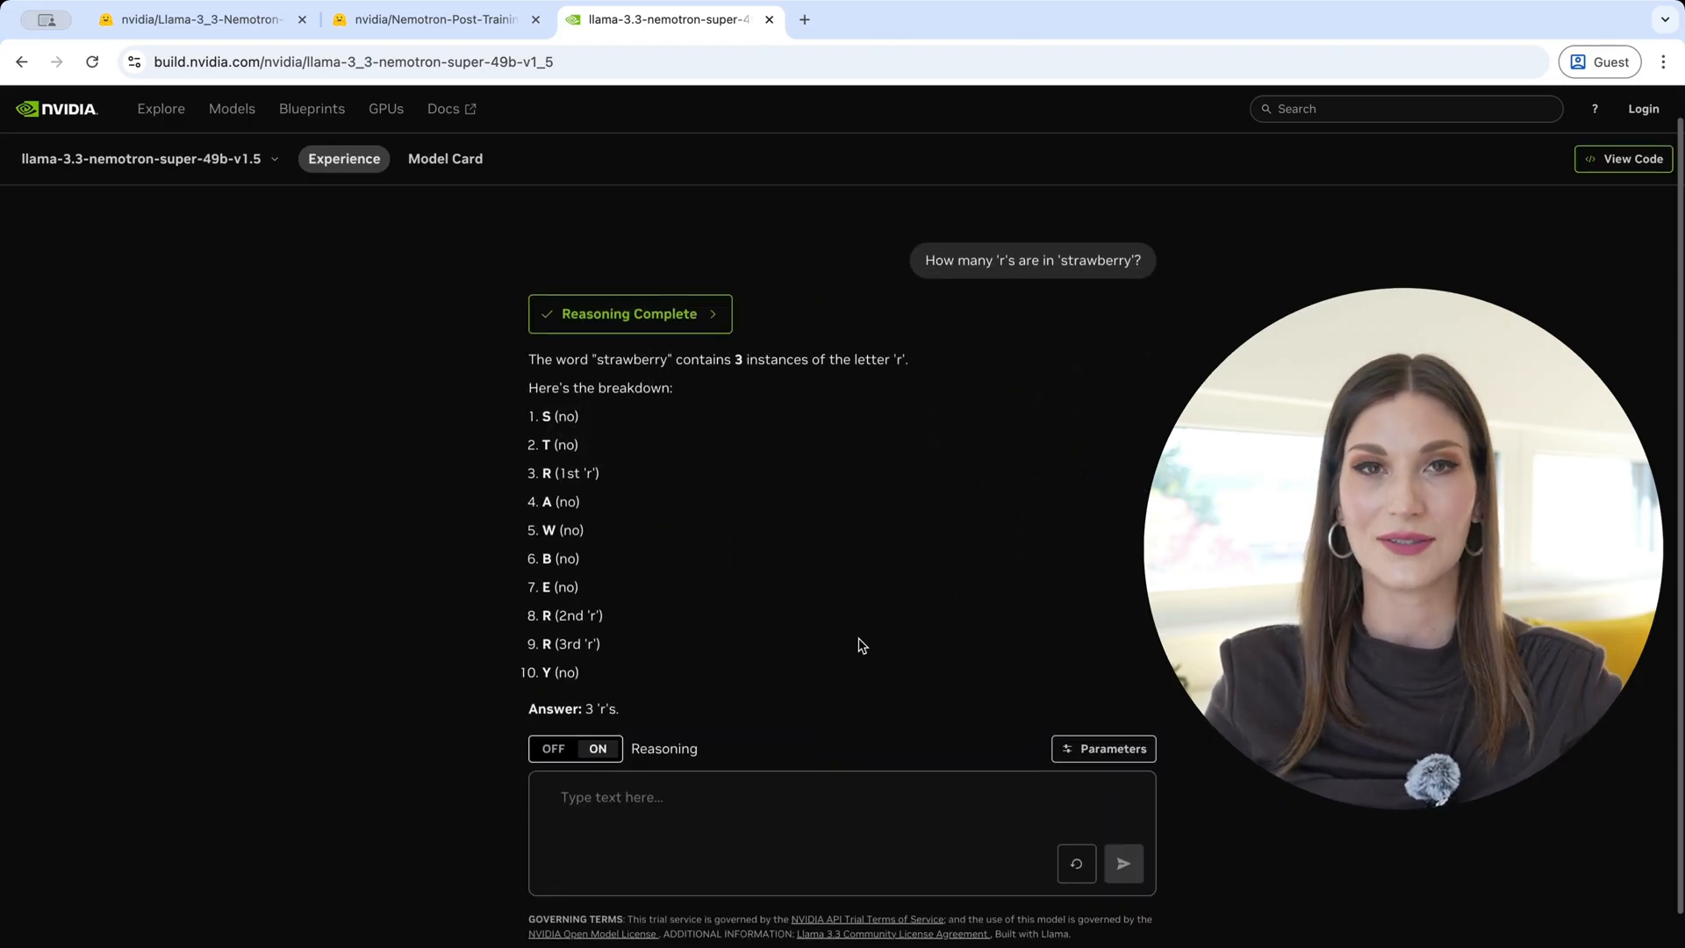
scroll("down", 3)
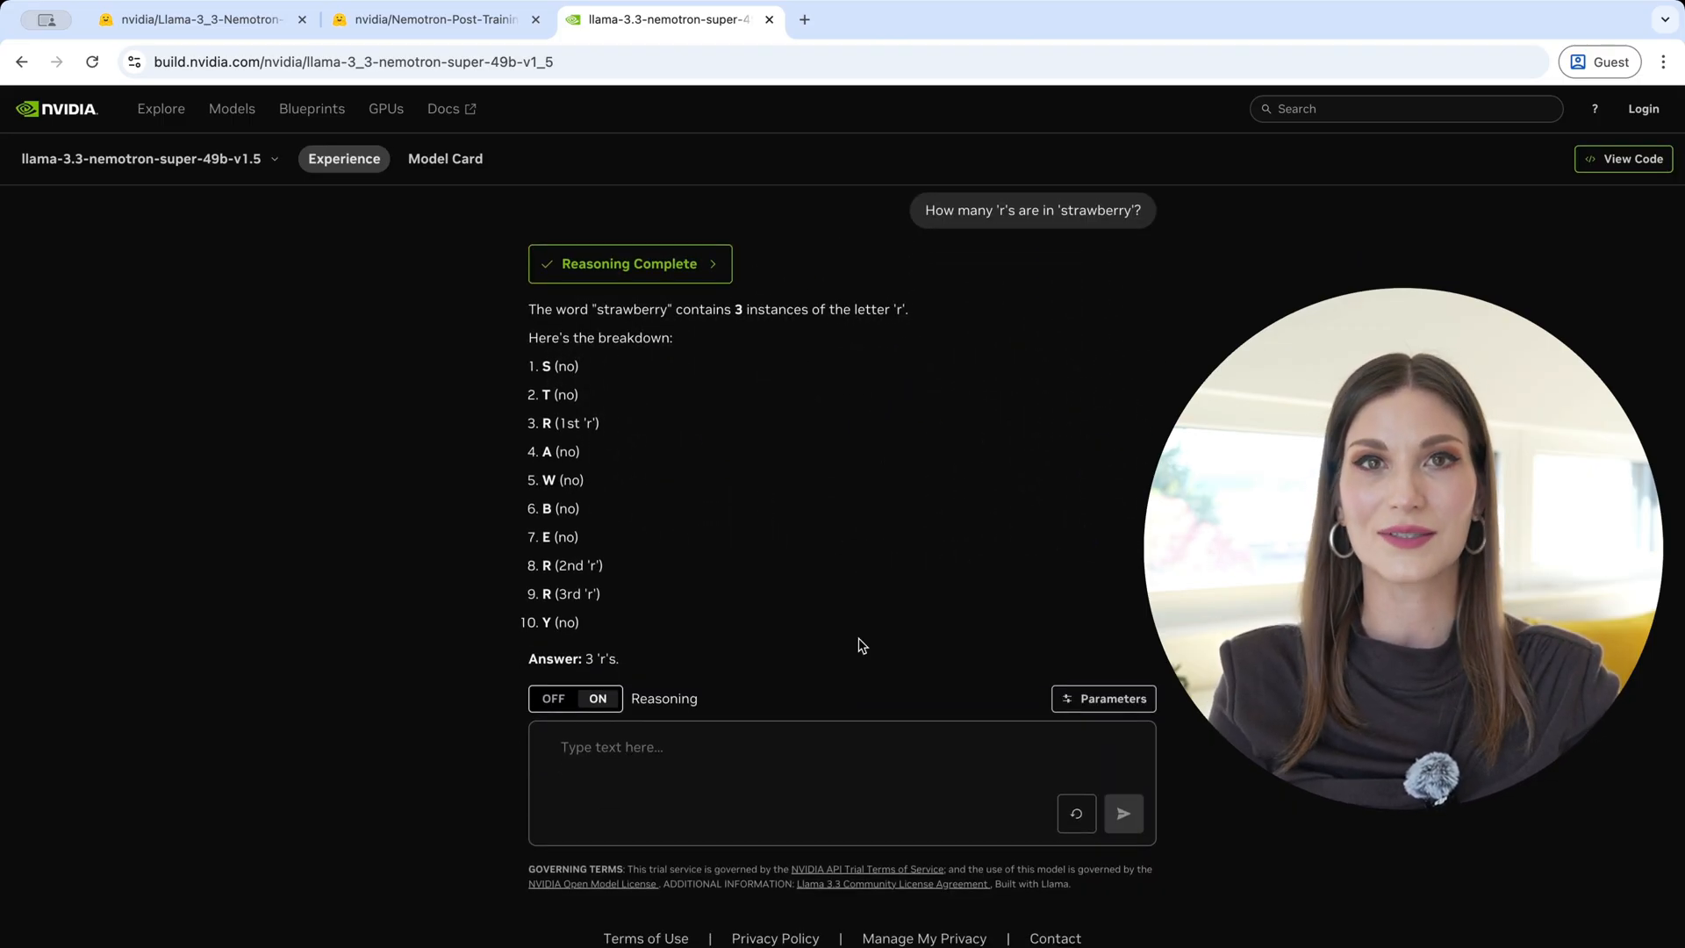
left_click(1626, 158)
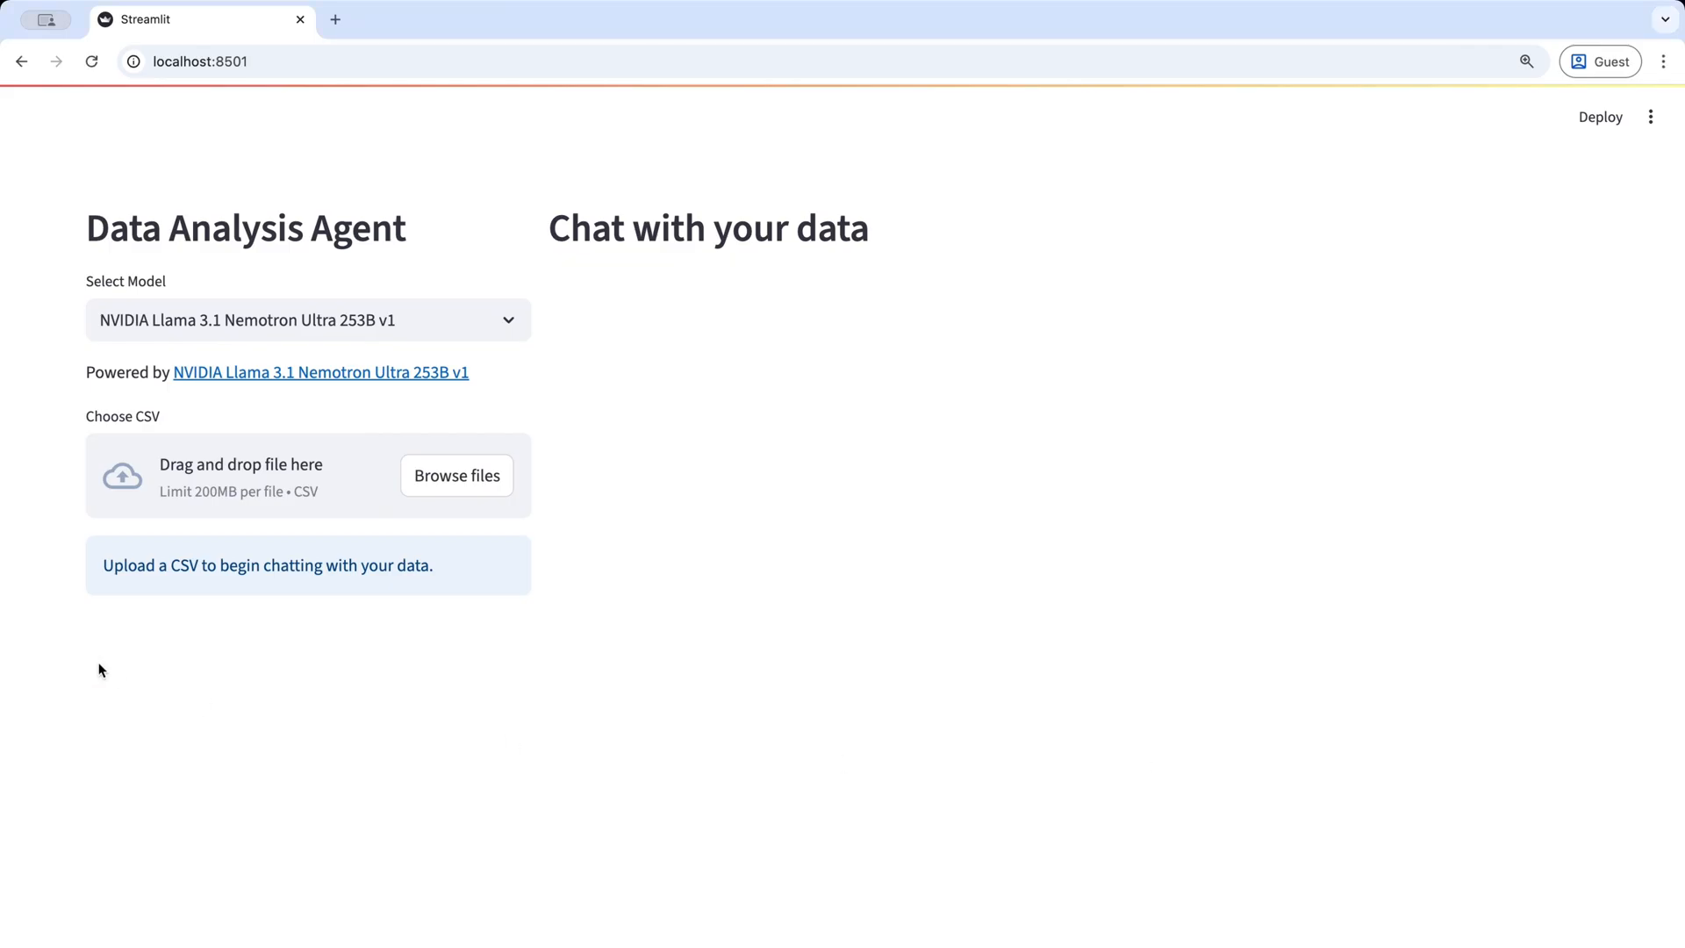
Choose NVIDIA Llama 3.3 Nemotron Super 49B v1.5 and upload titanic.csv to the agent
left_click(305, 320)
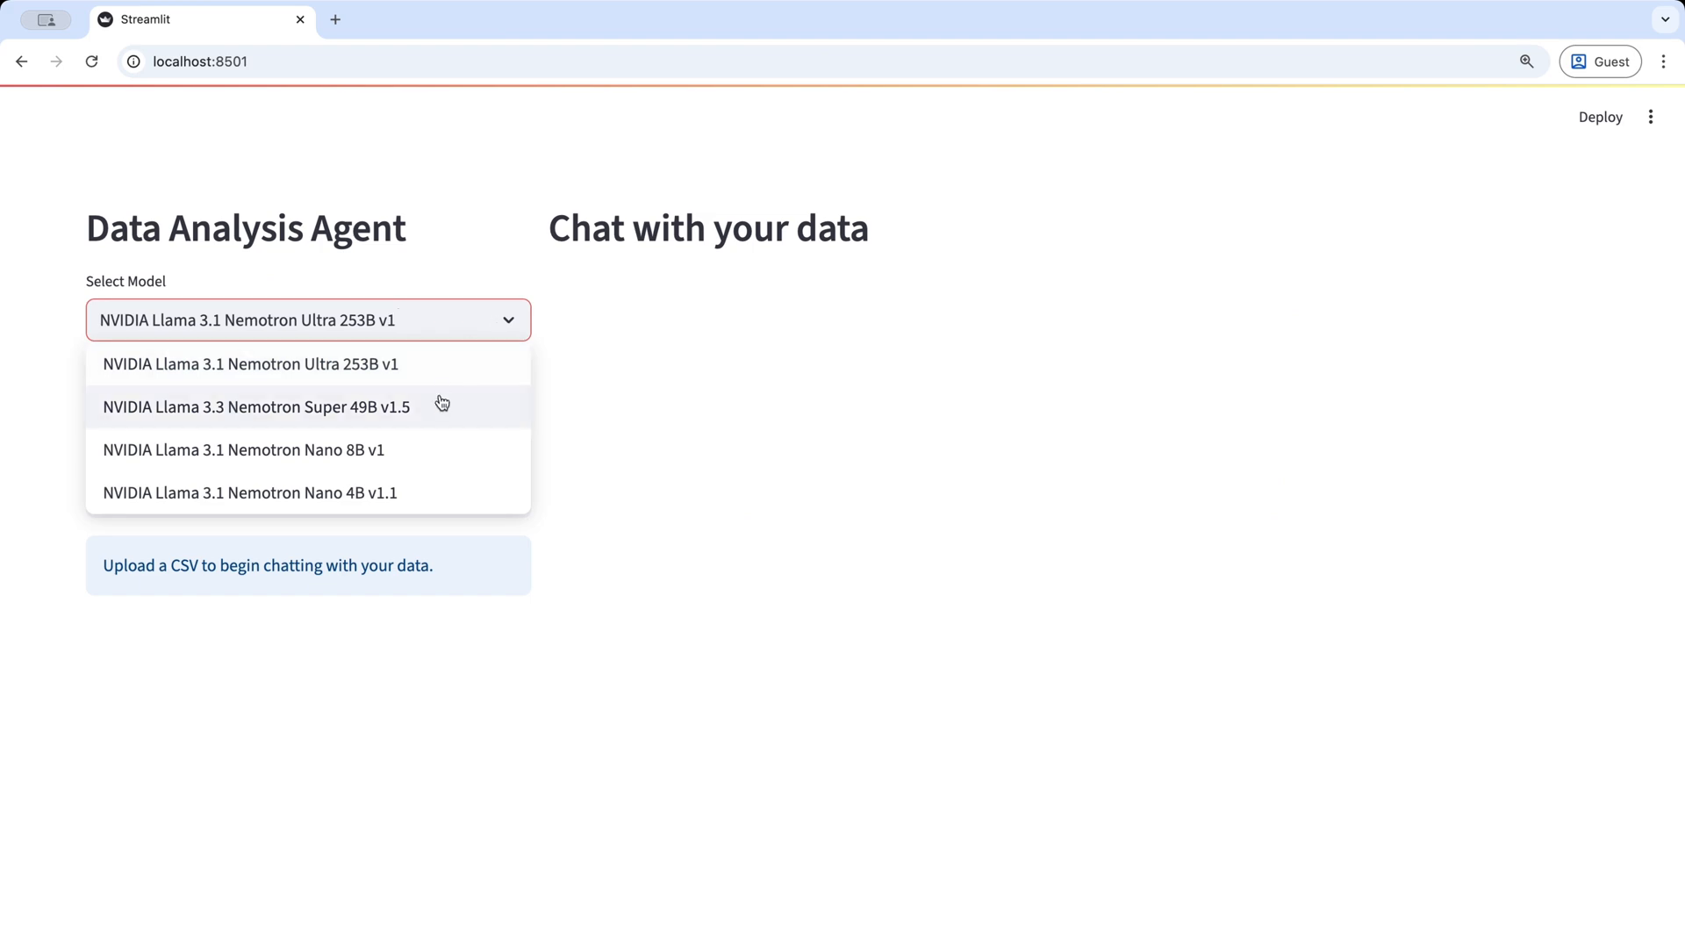
left_click(428, 475)
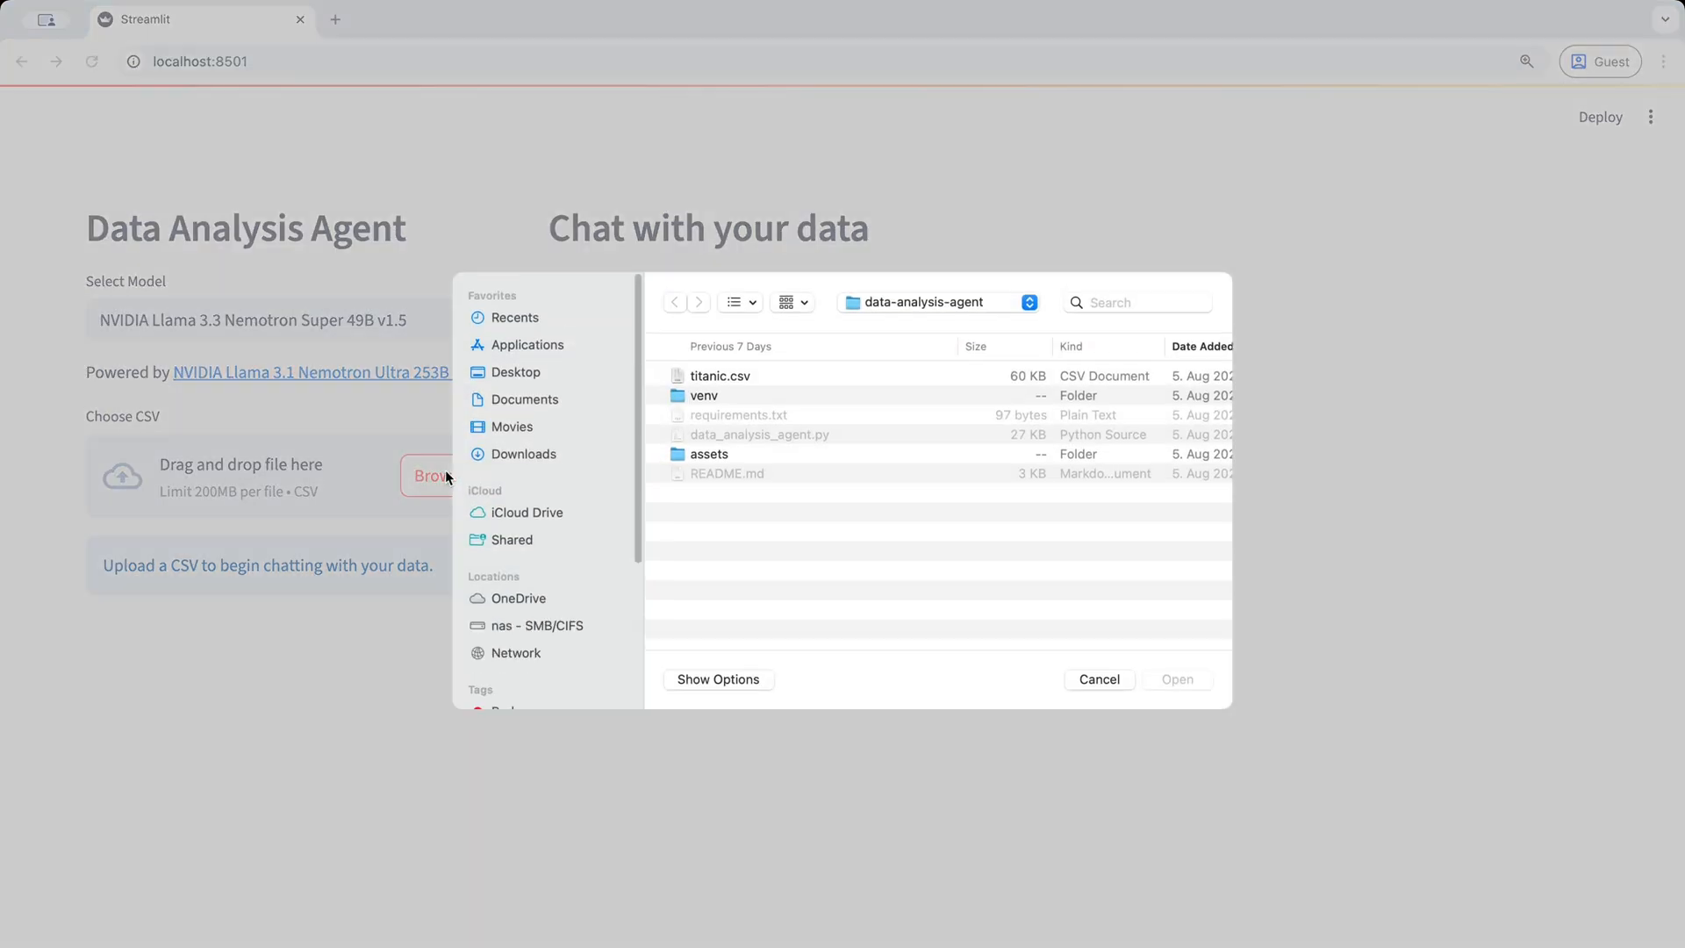
left_click(1176, 677)
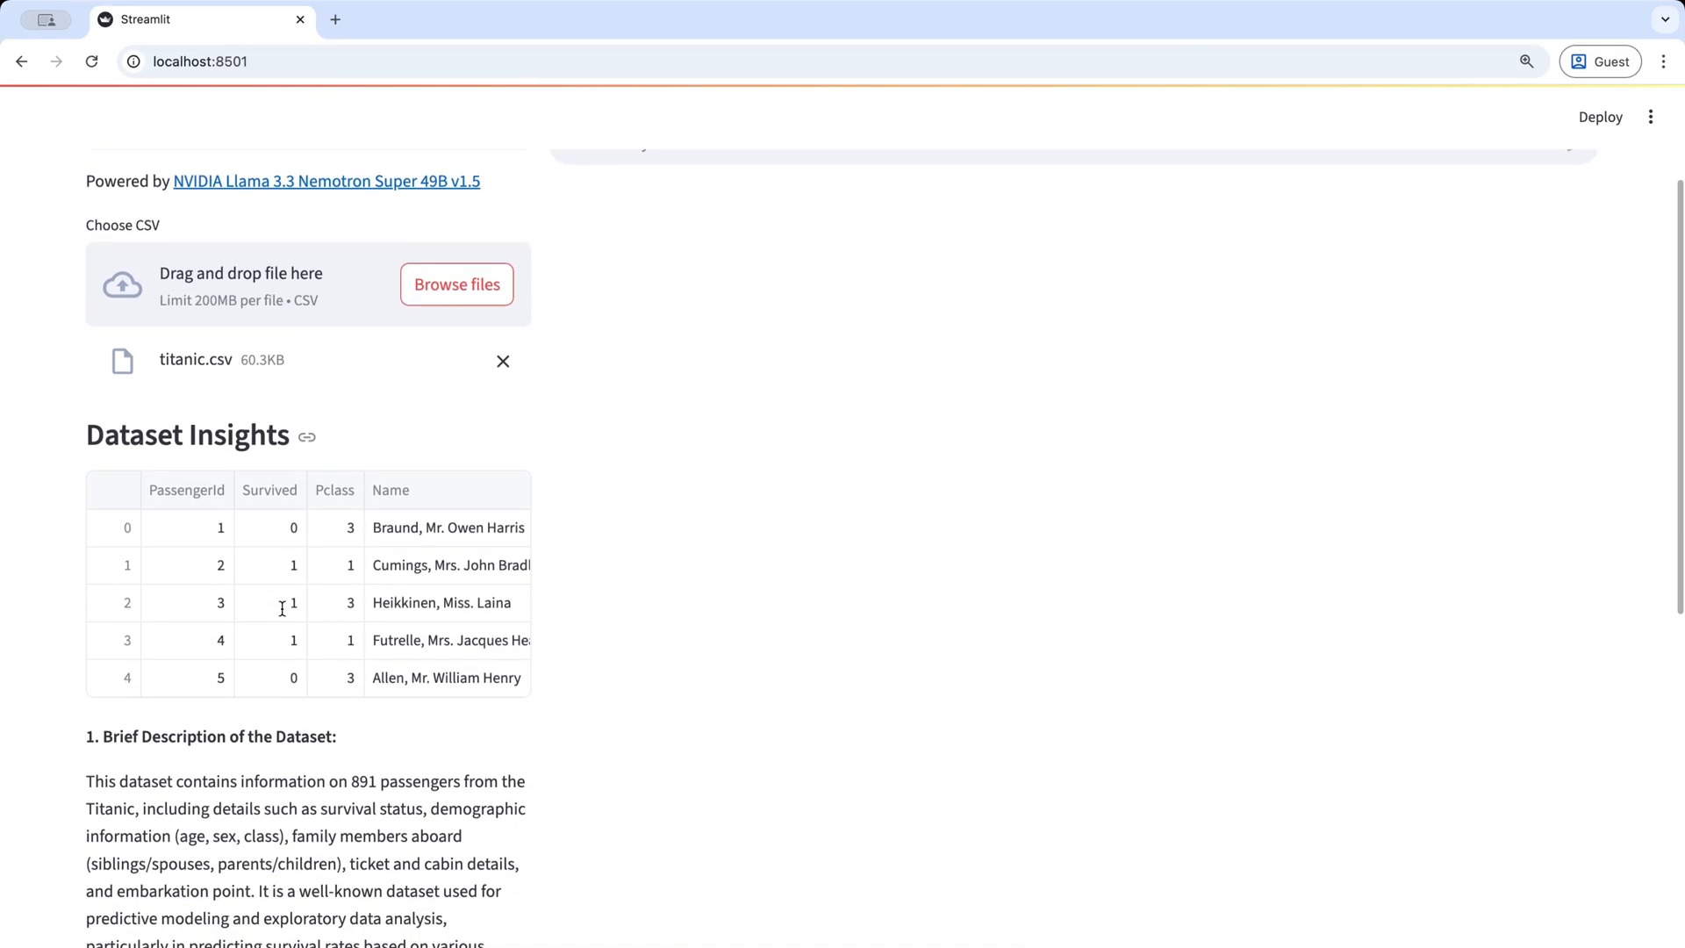
Read through the generated Dataset Insights description and suggested questions
scroll("down", 3)
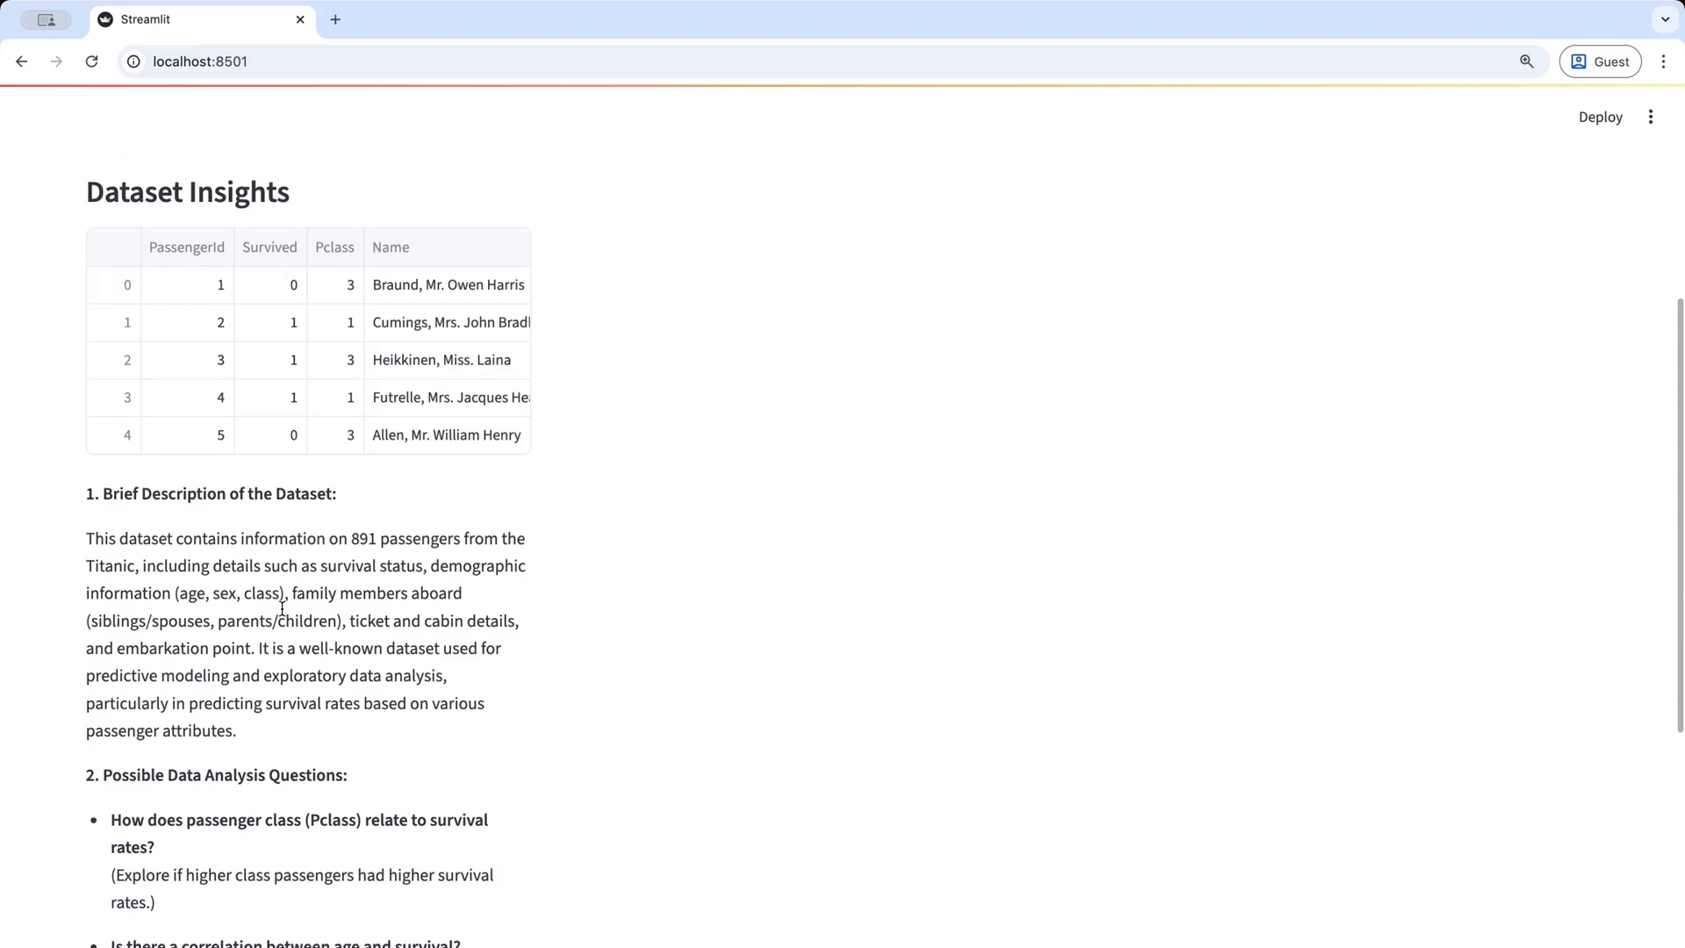
scroll("down", 3)
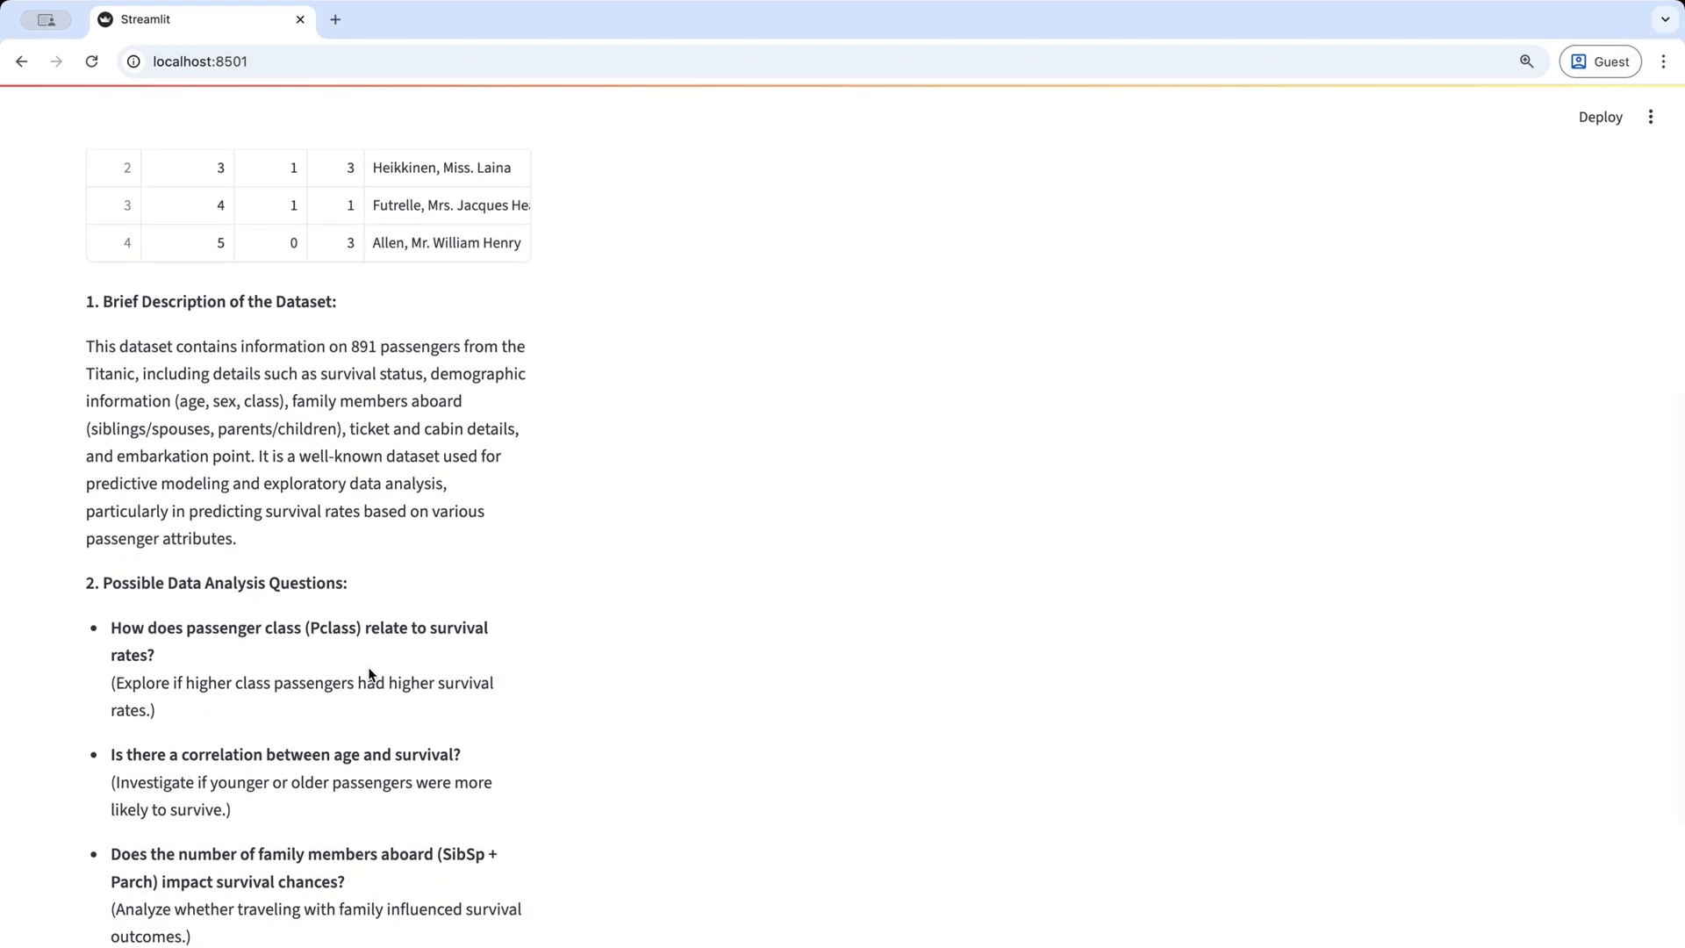
scroll("down", 3)
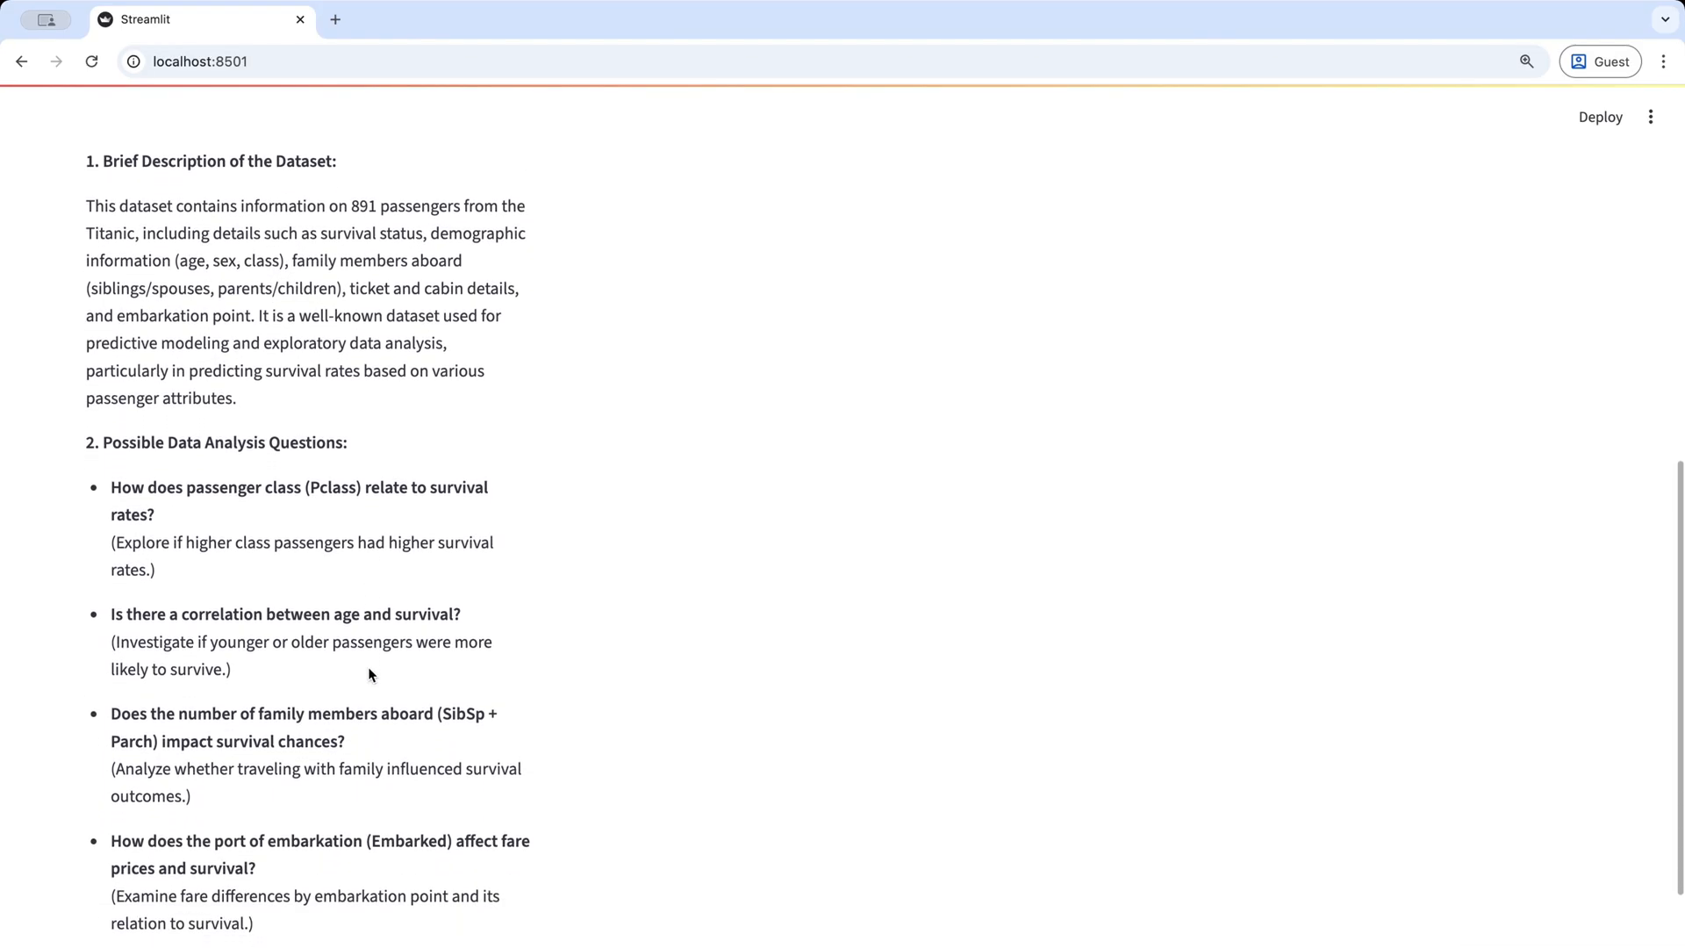
scroll("down", 3)
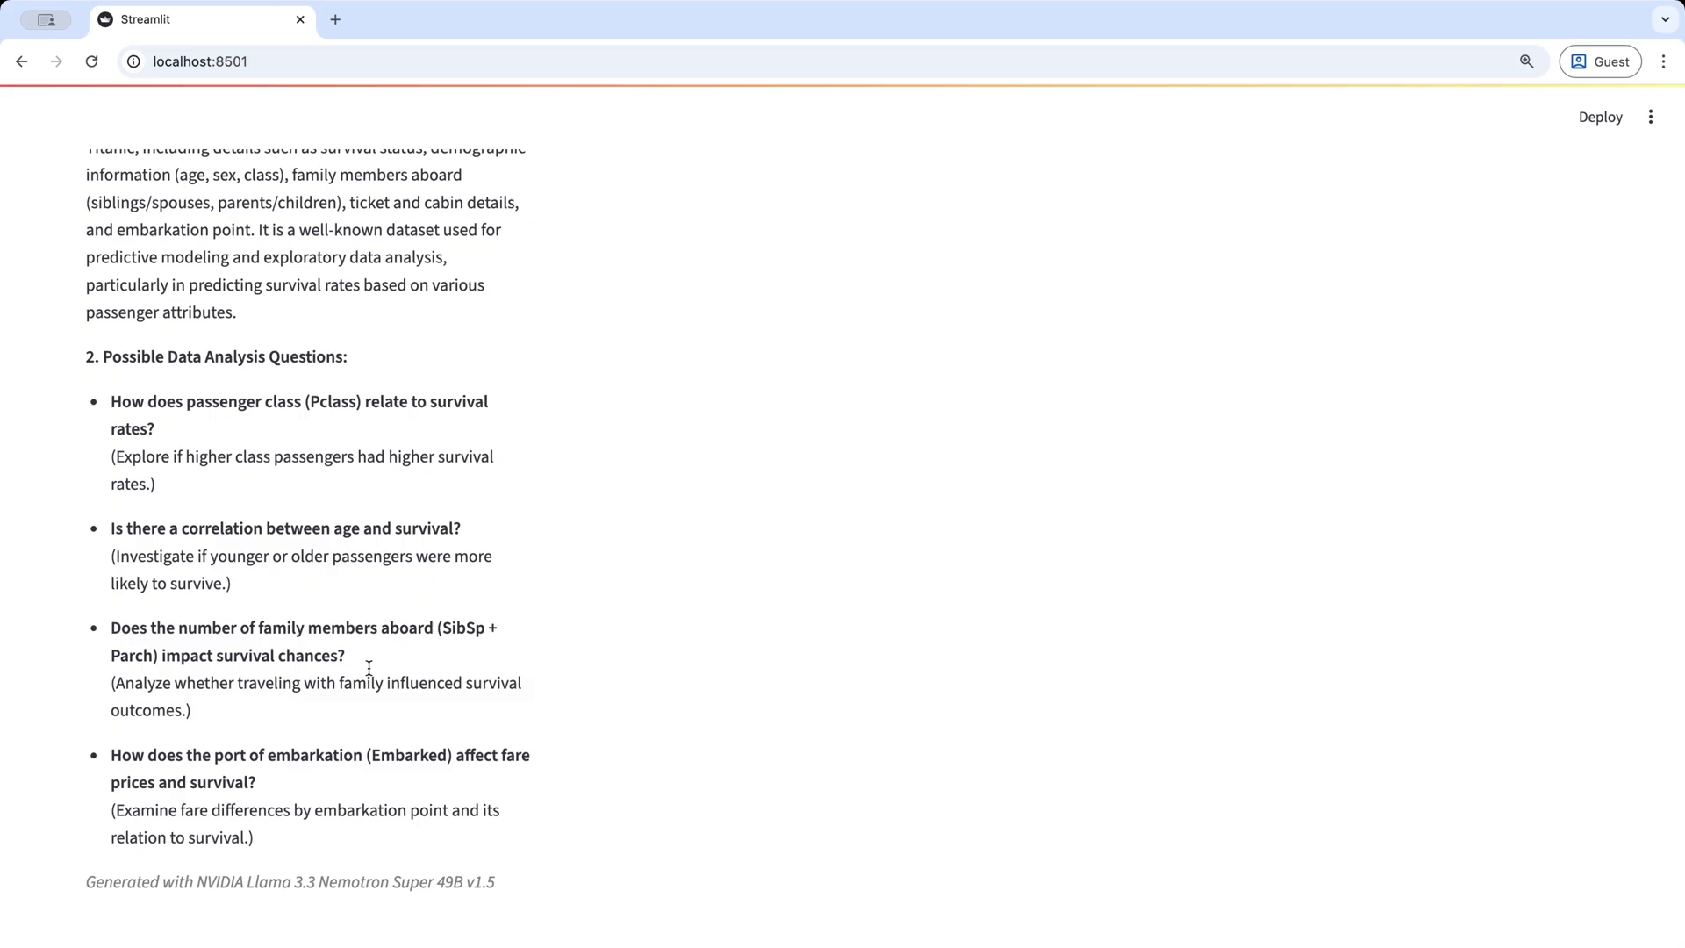
Ask whether age correlates with survival and reveal the pandas code behind the answer
left_click_drag(160, 557, 231, 583)
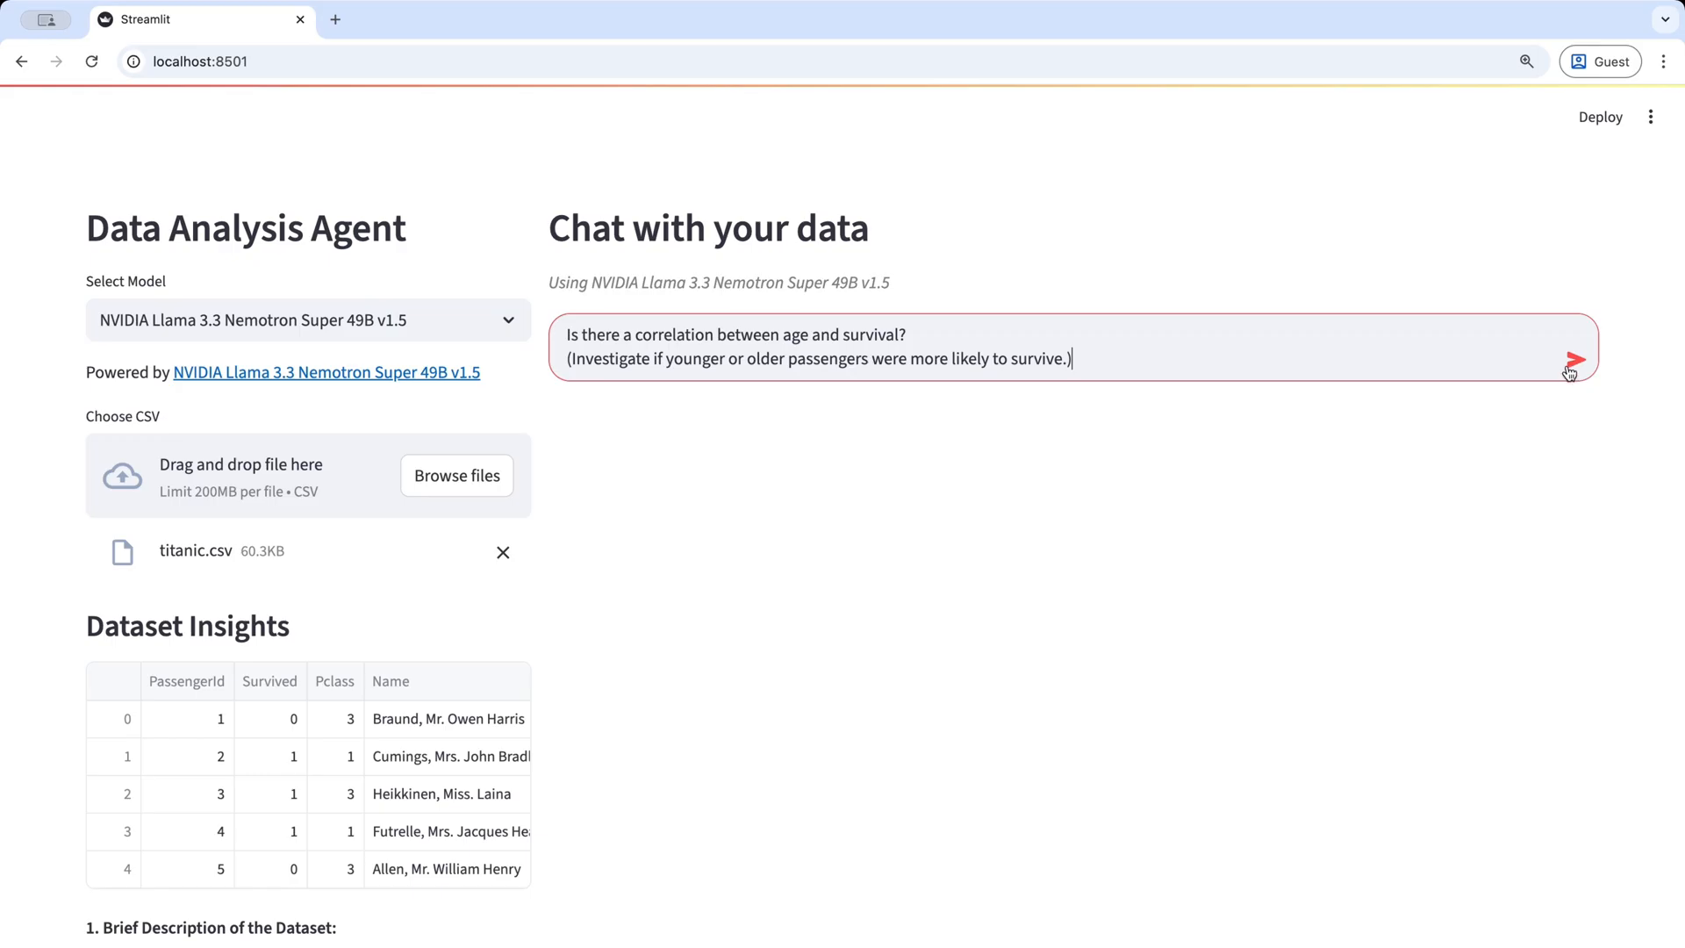
left_click(1575, 358)
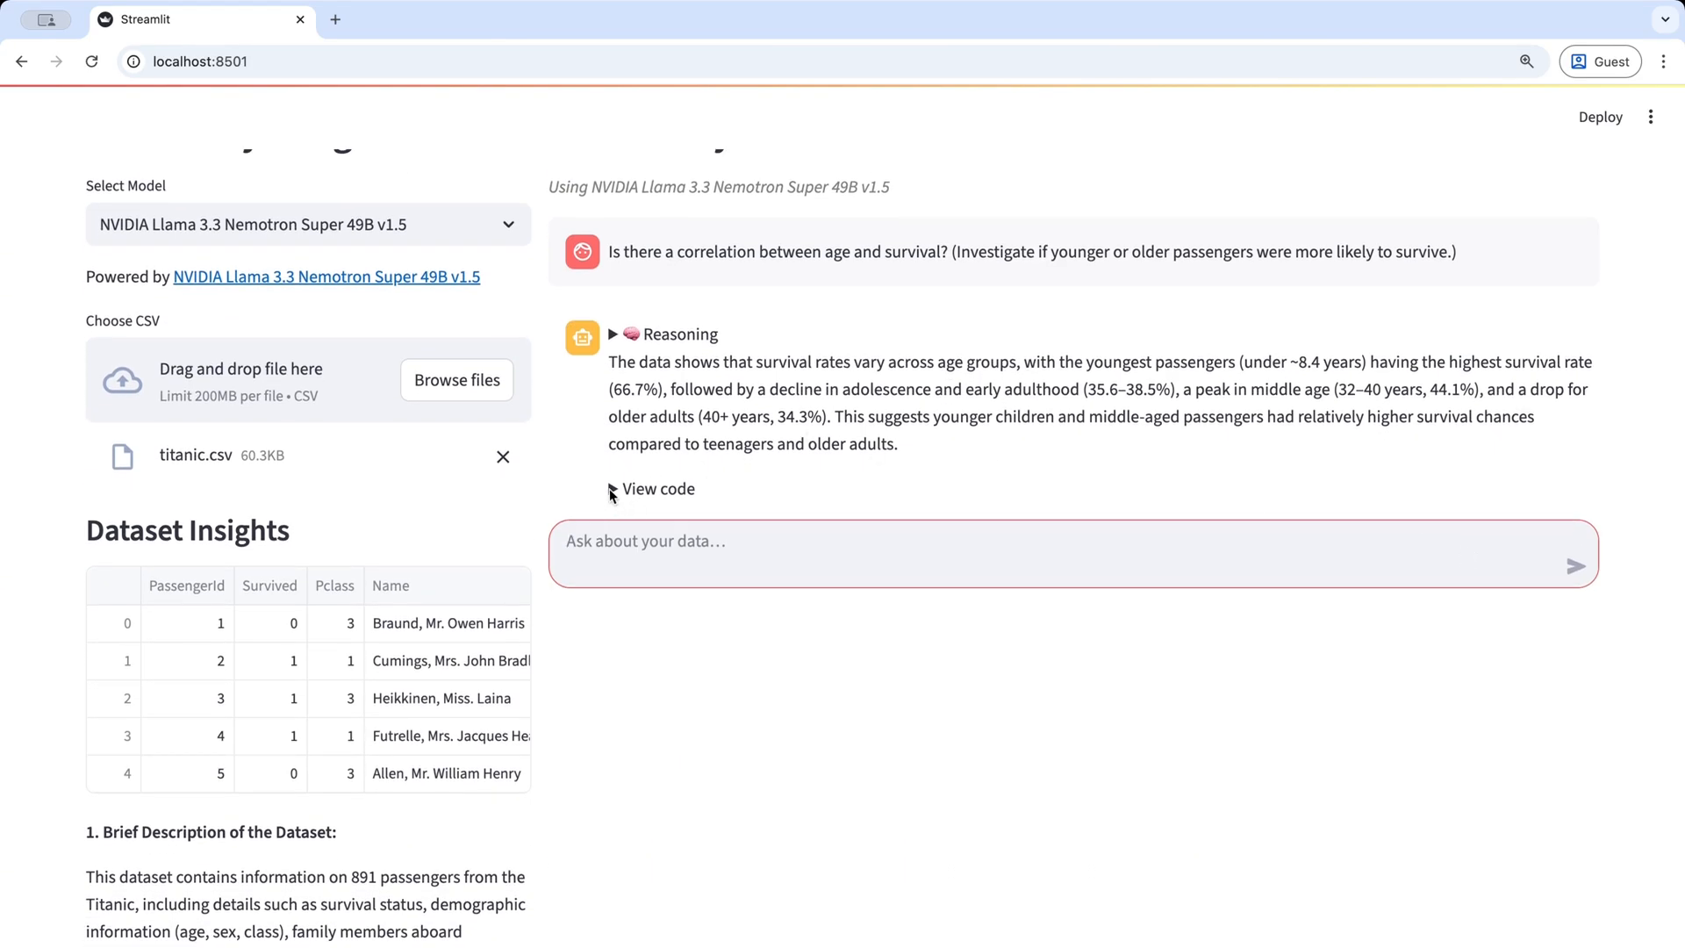
left_click(613, 490)
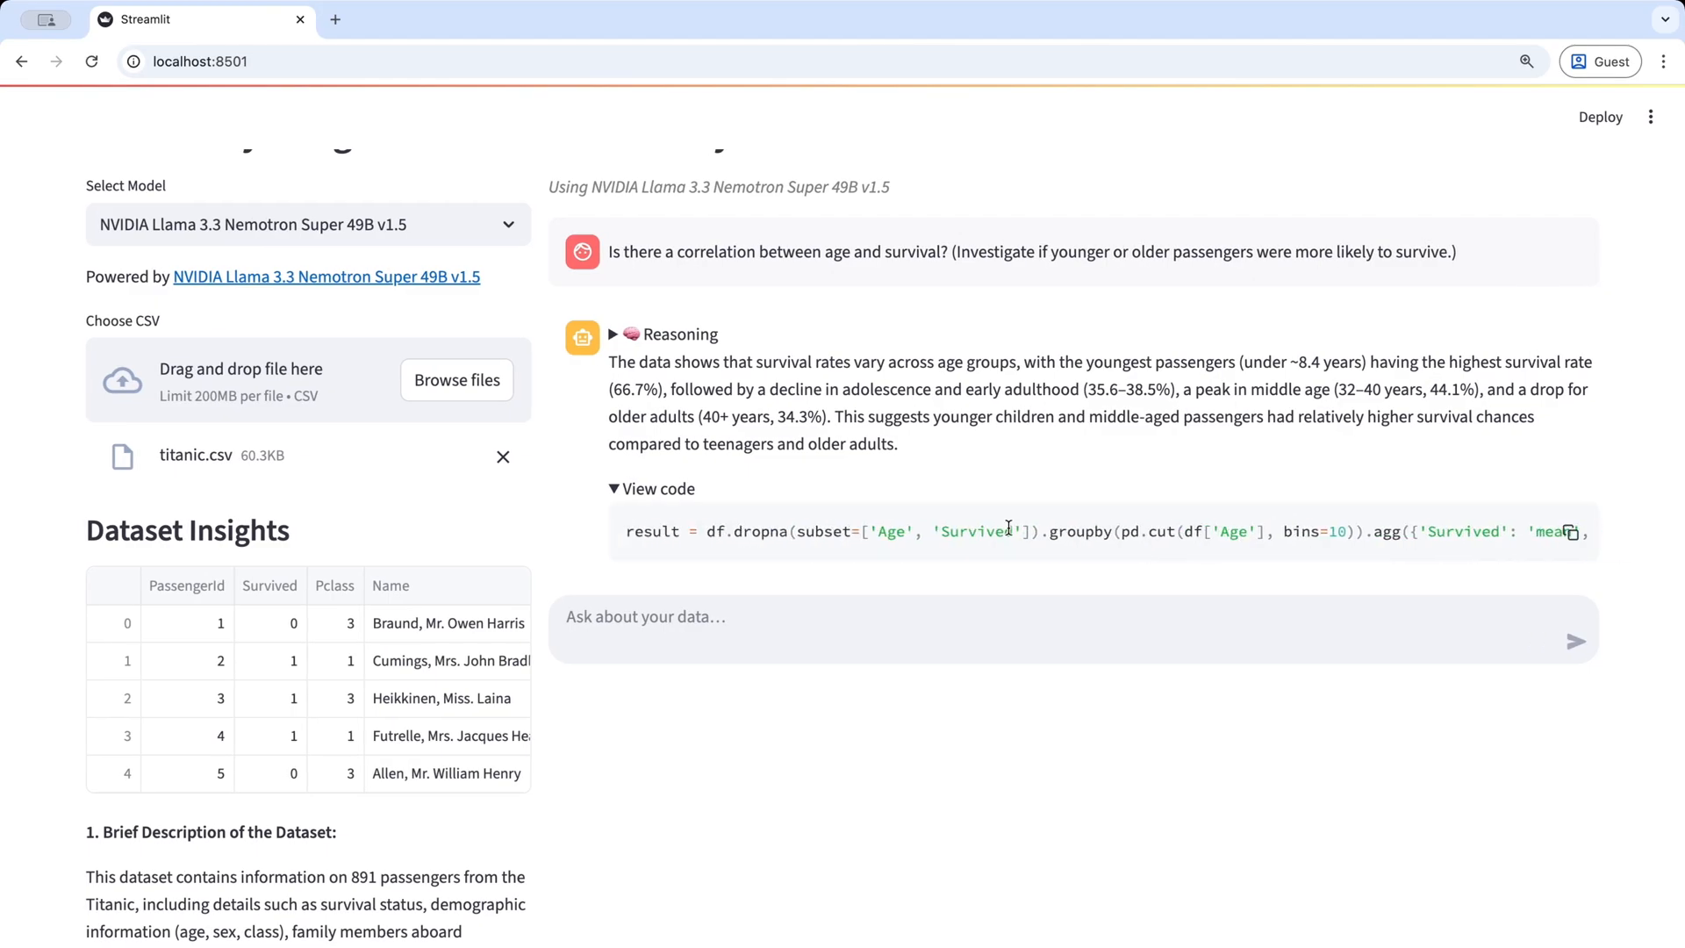
scroll("down", 3)
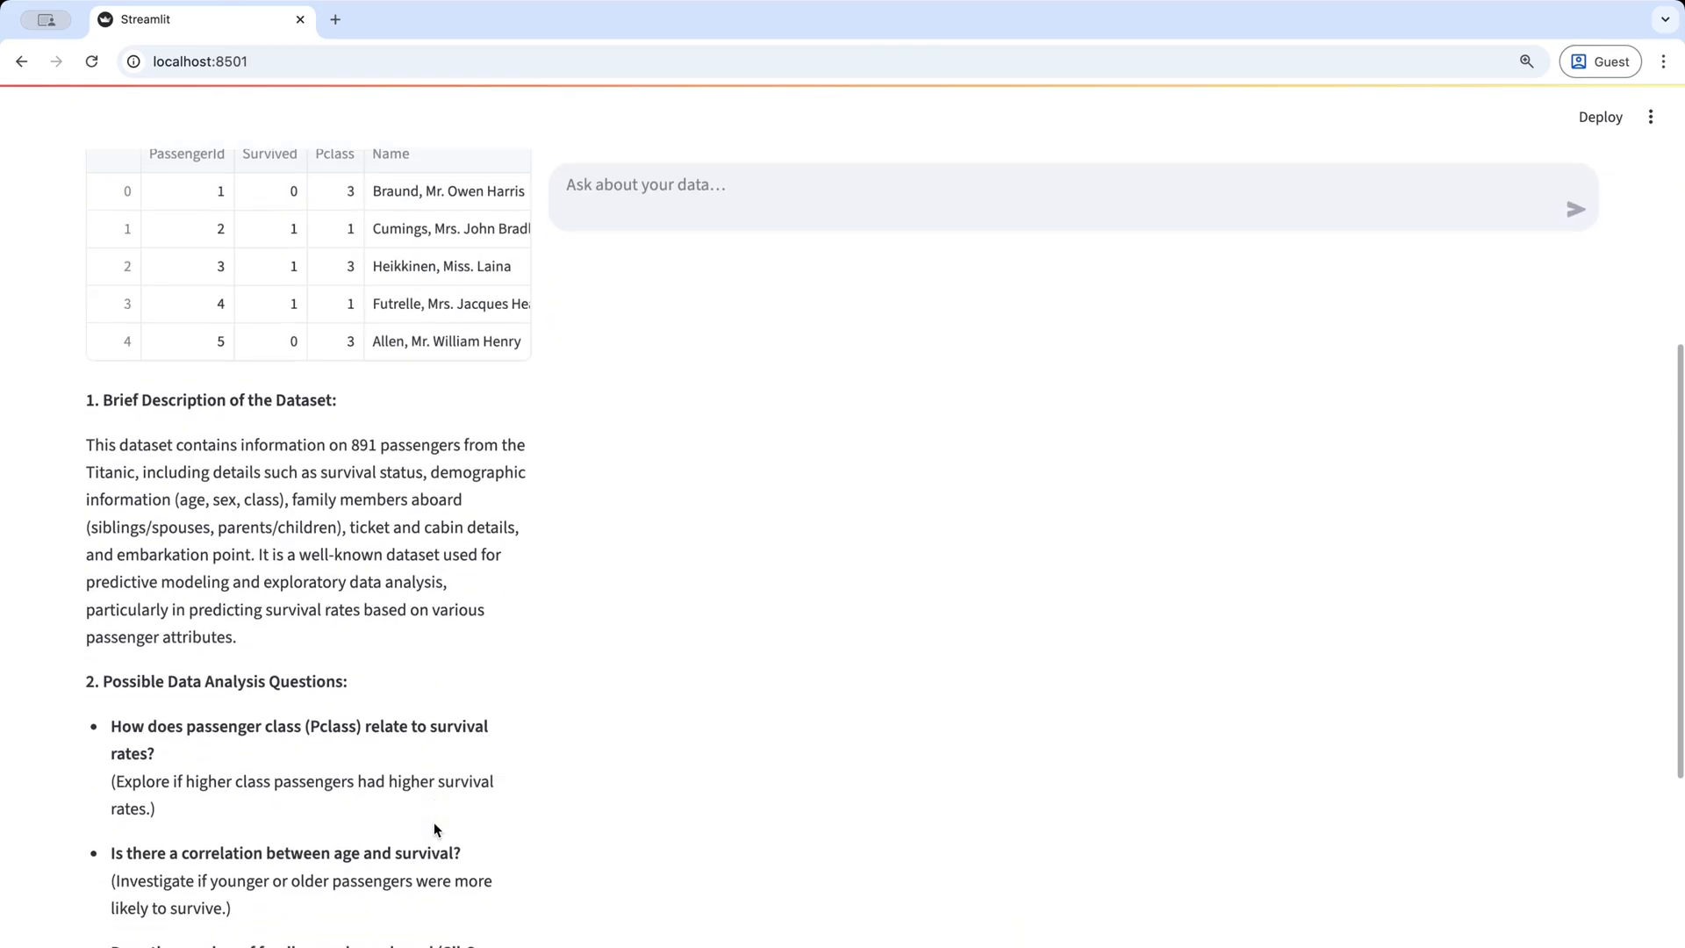
Ask how passenger class relates to survival with 'Draw a' chart request, getting the bar chart
left_click_drag(109, 590, 154, 673)
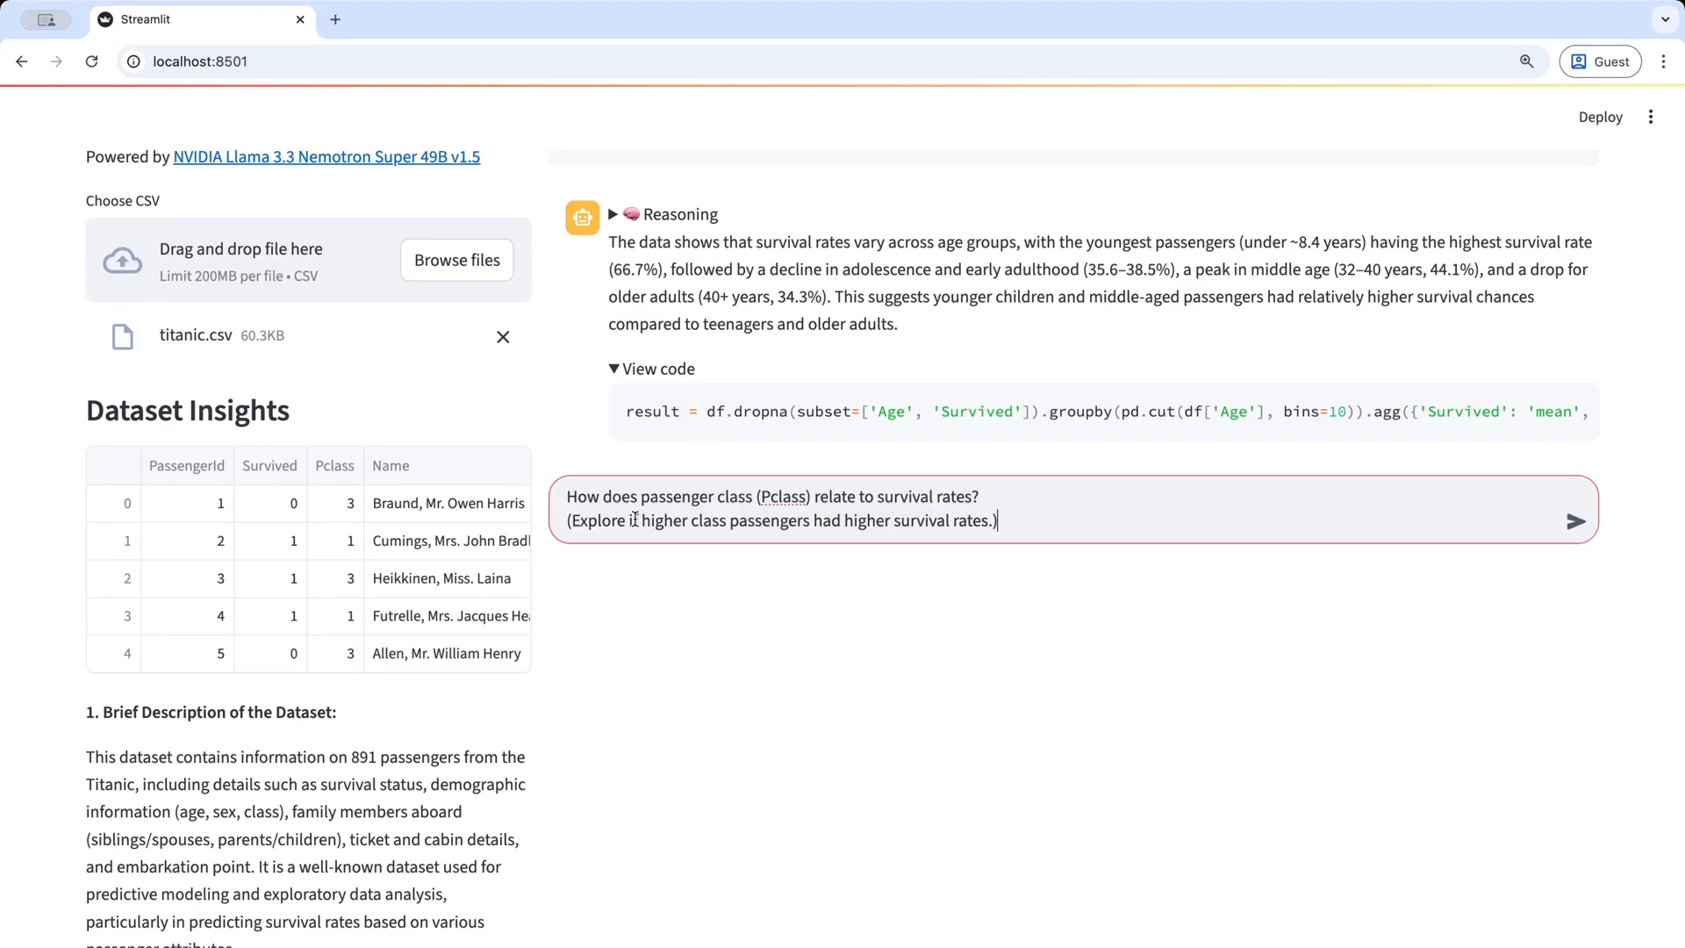
type("Draw a")
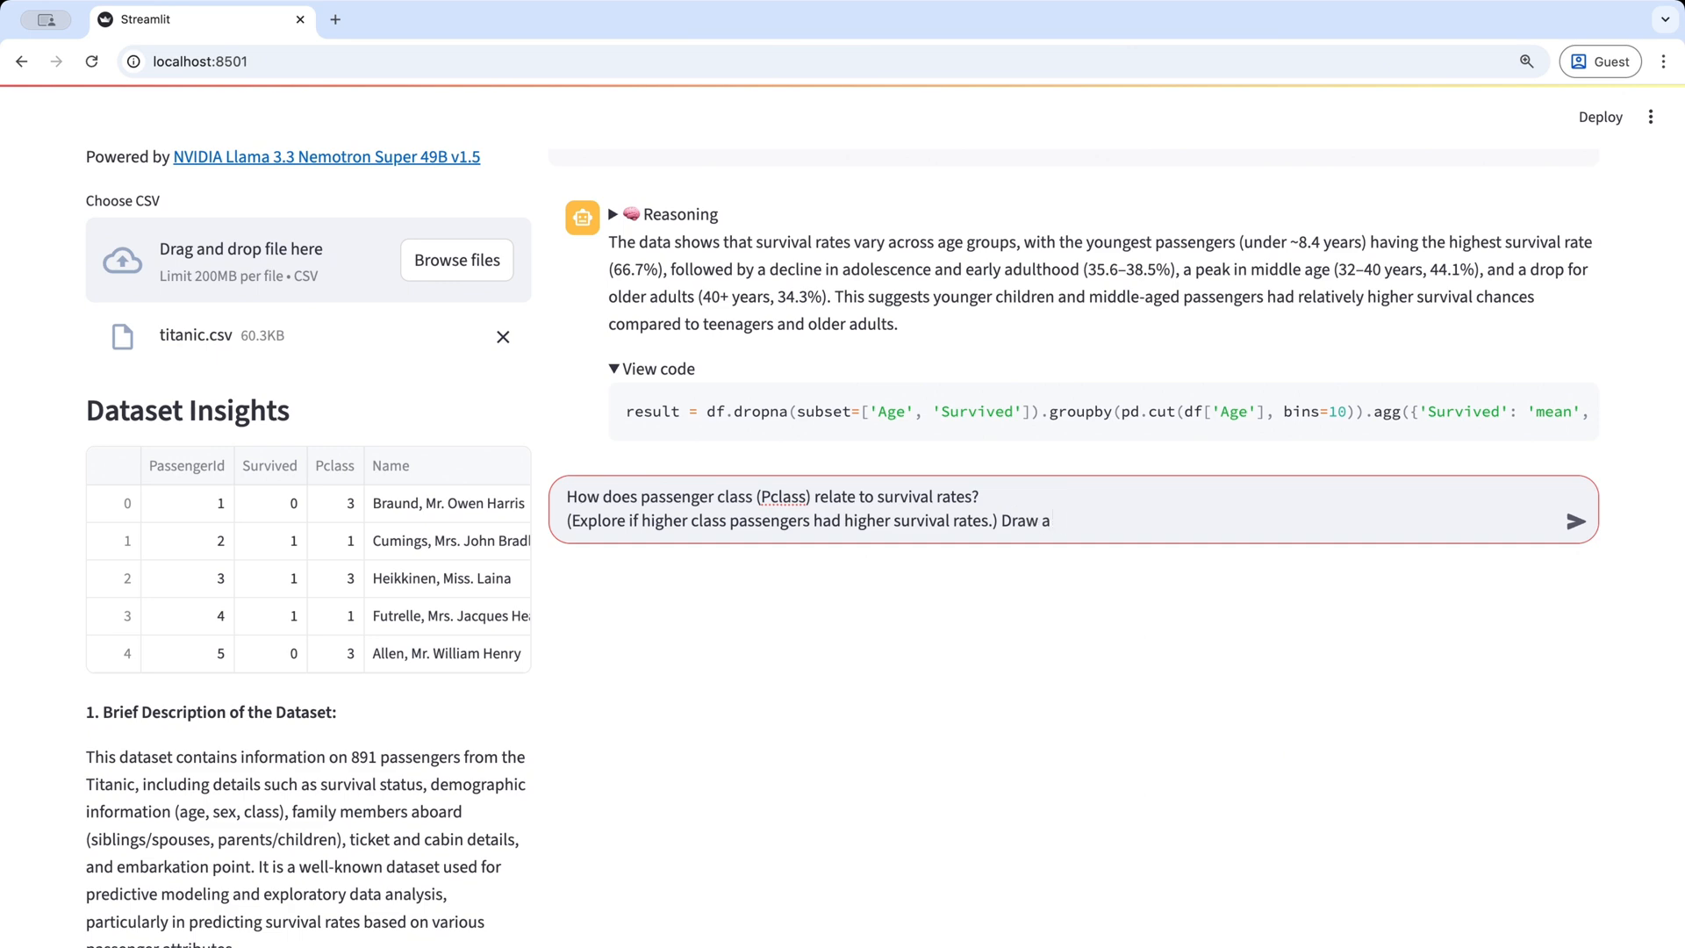
left_click(1577, 522)
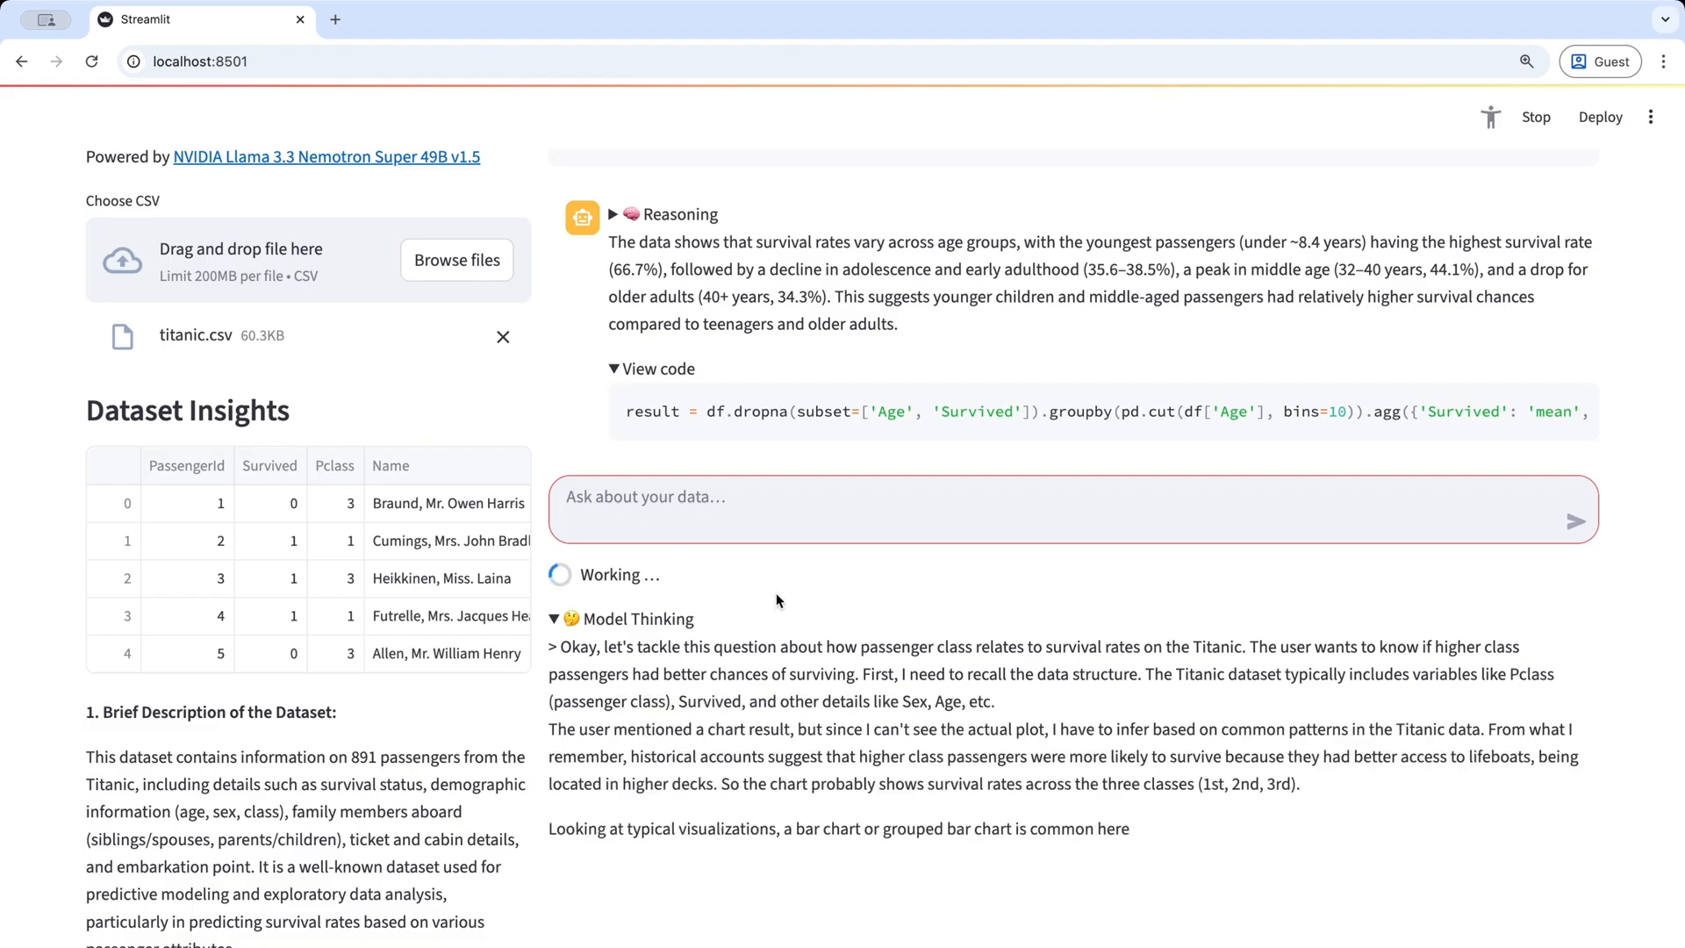
scroll("down", 3)
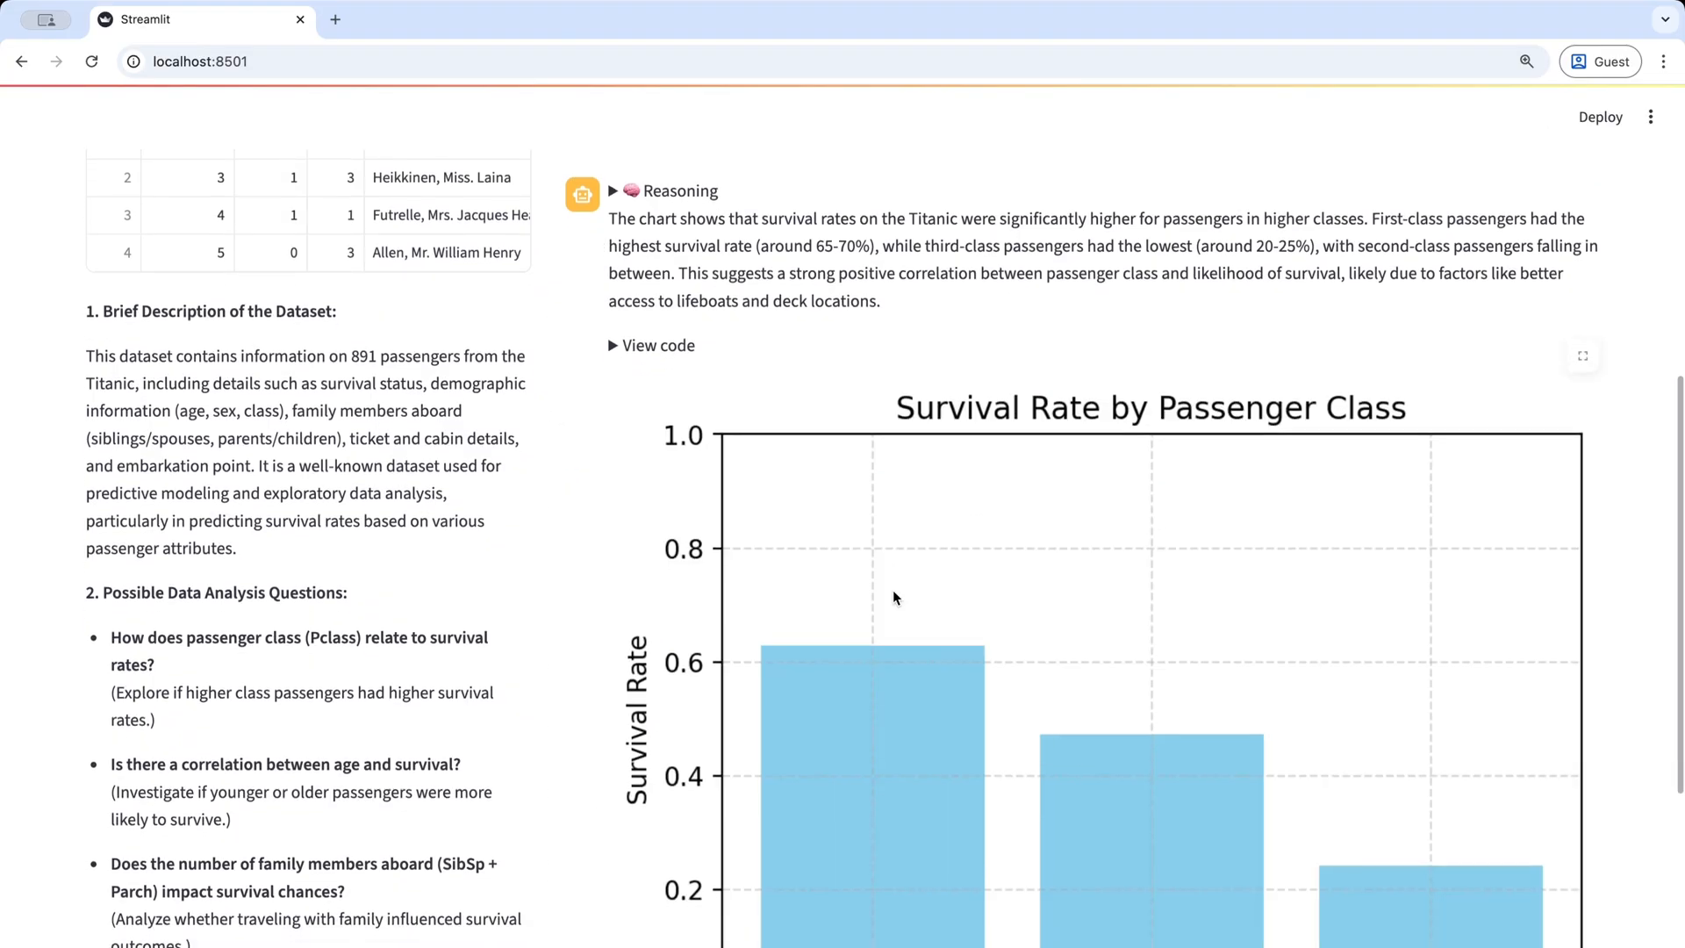
scroll("down", 3)
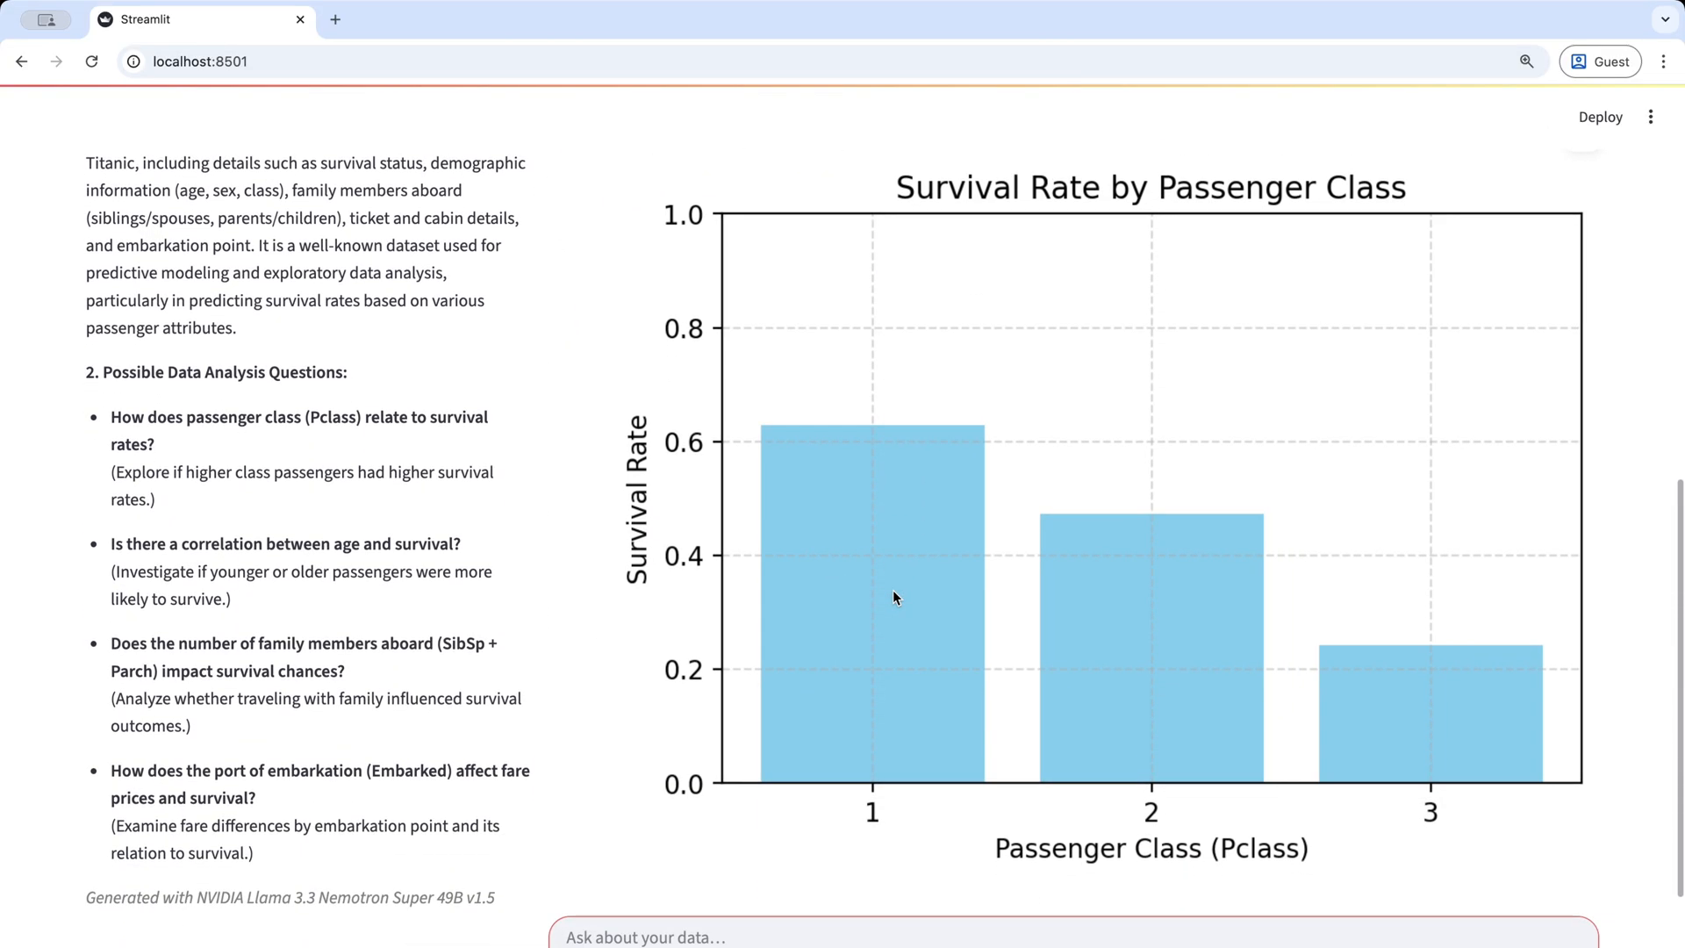
scroll("down", 3)
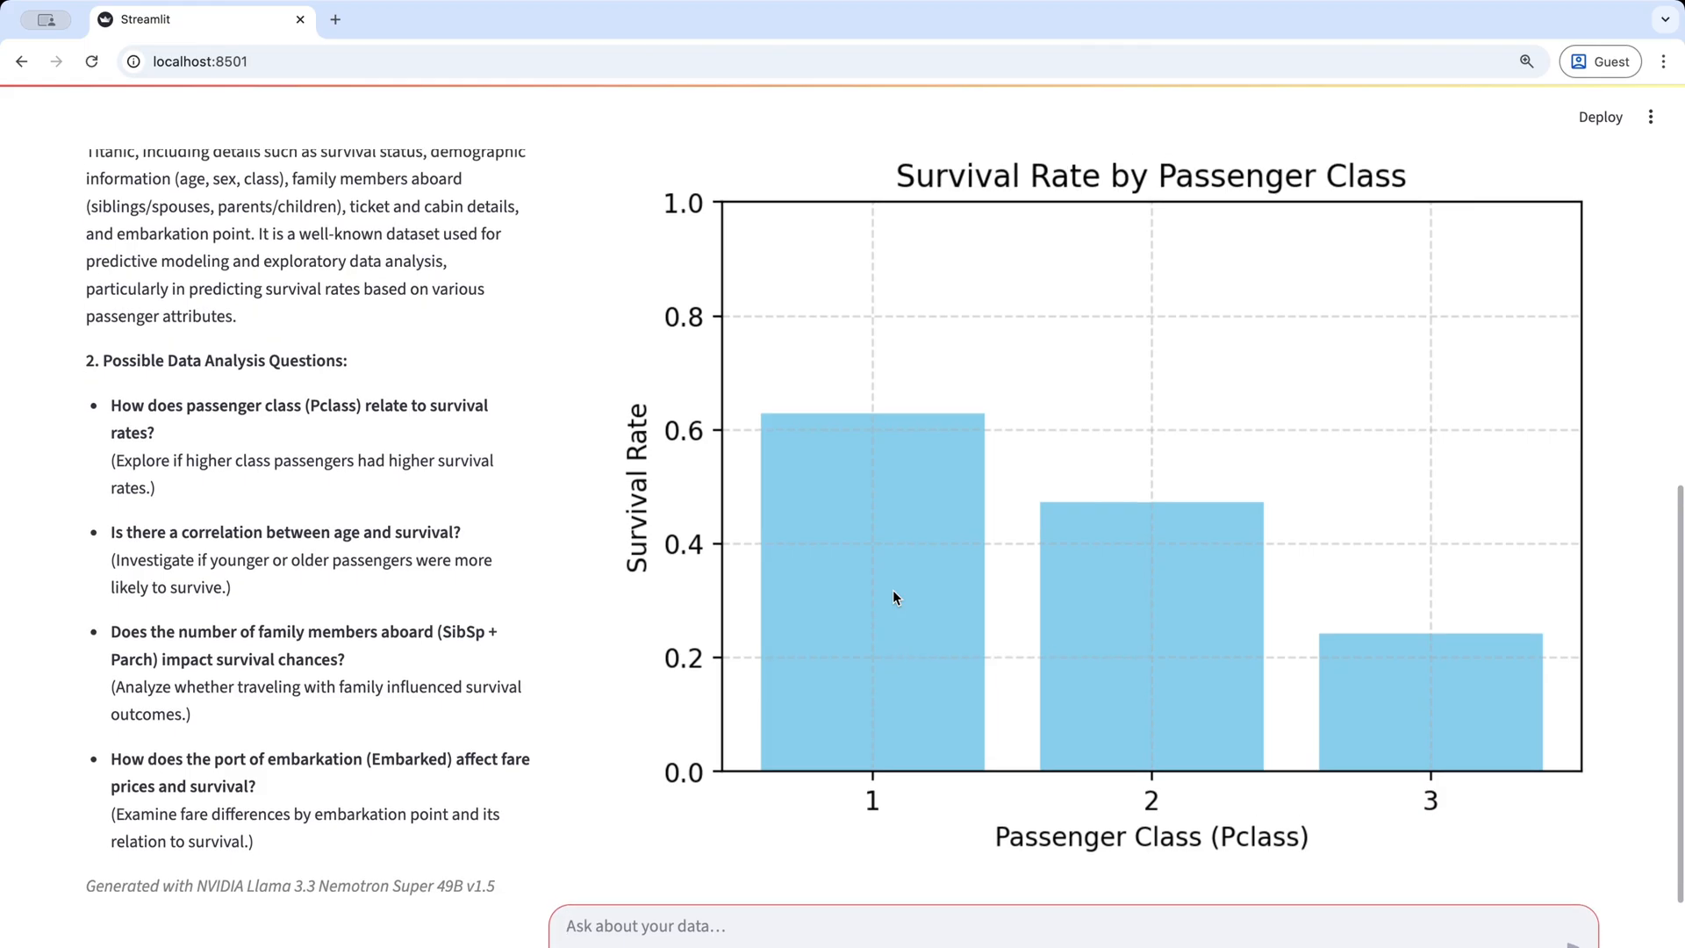
mouse_move(1103, 748)
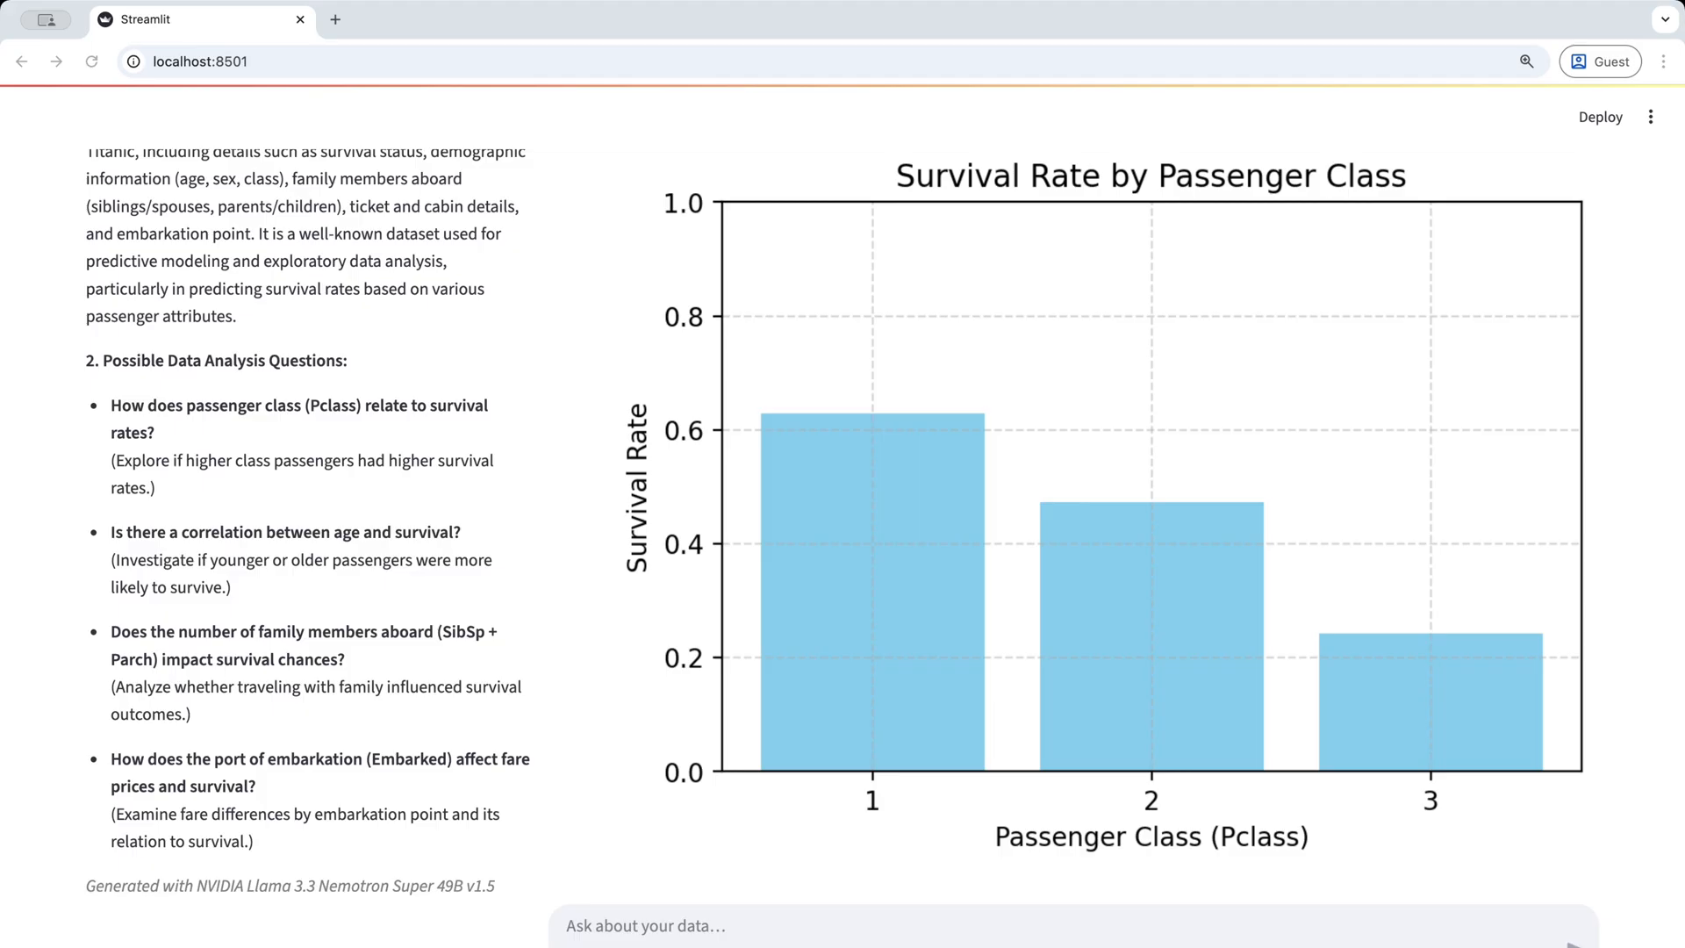
mouse_move(1228, 725)
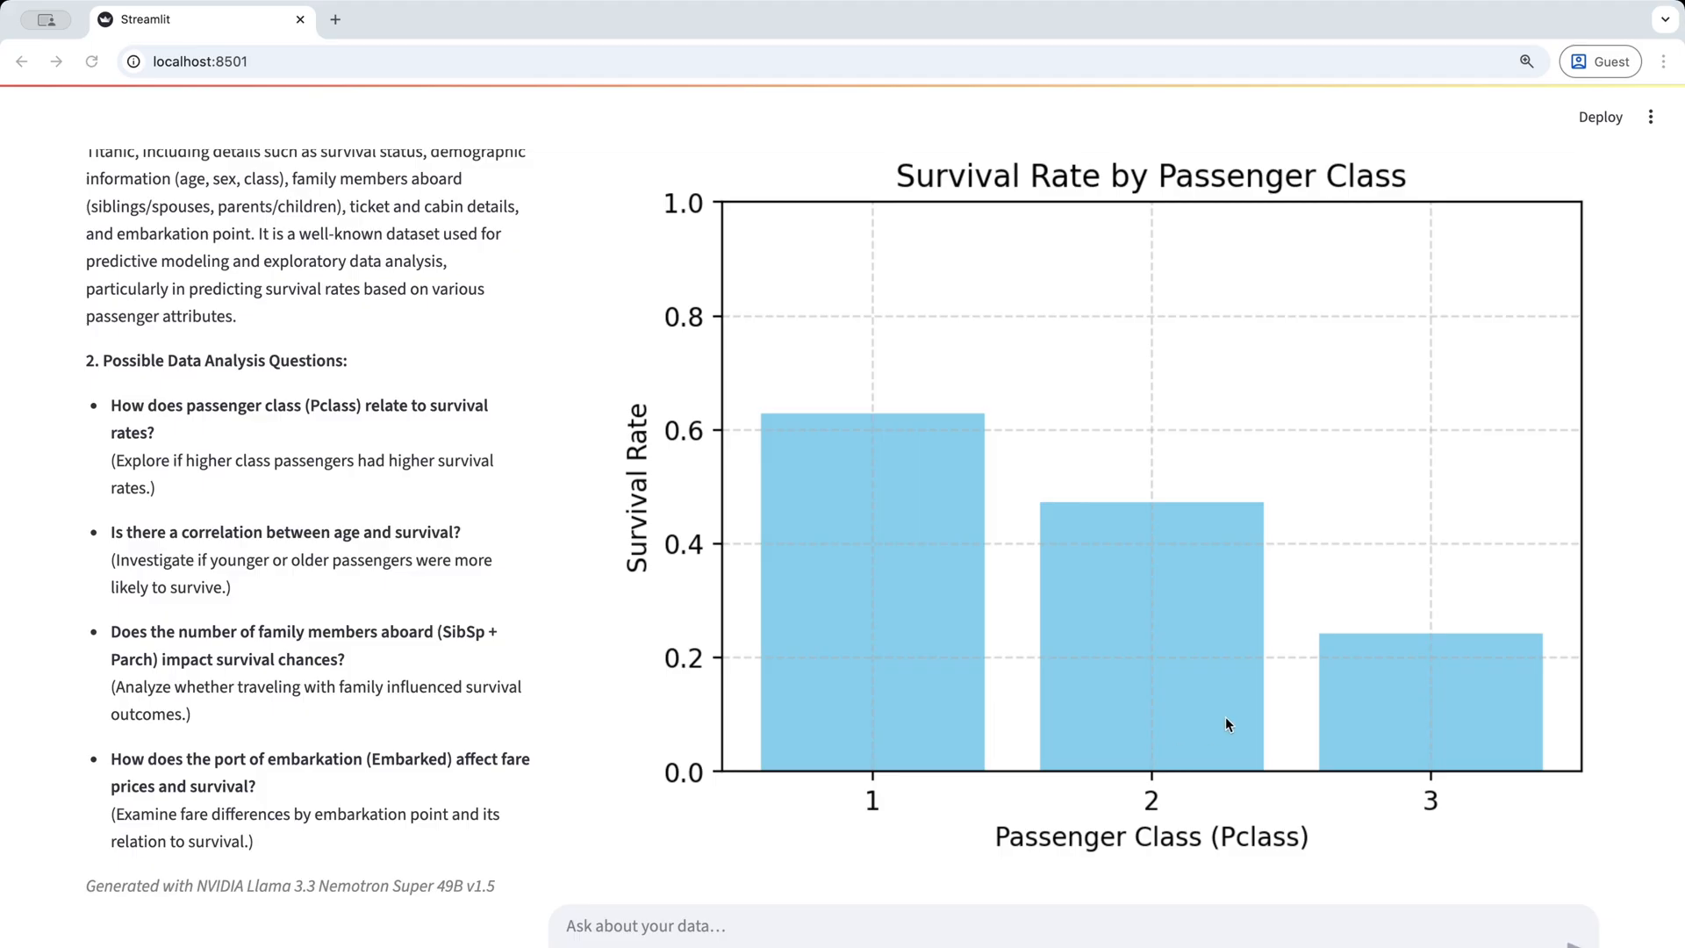
mouse_move(1339, 741)
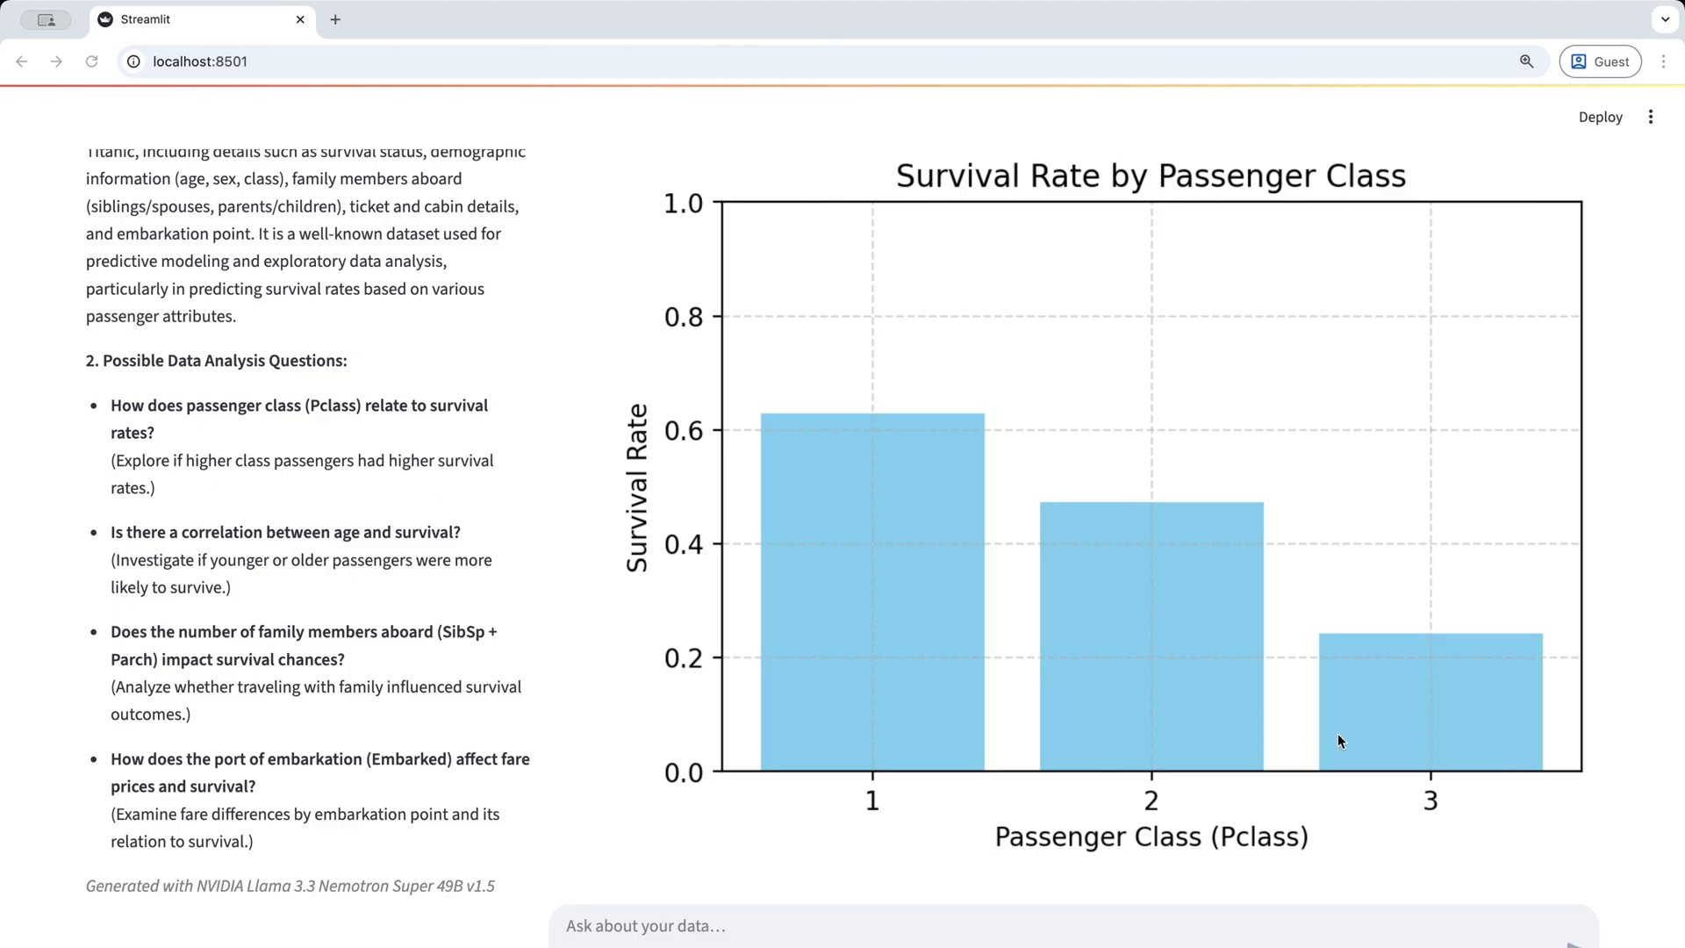
mouse_move(1419, 754)
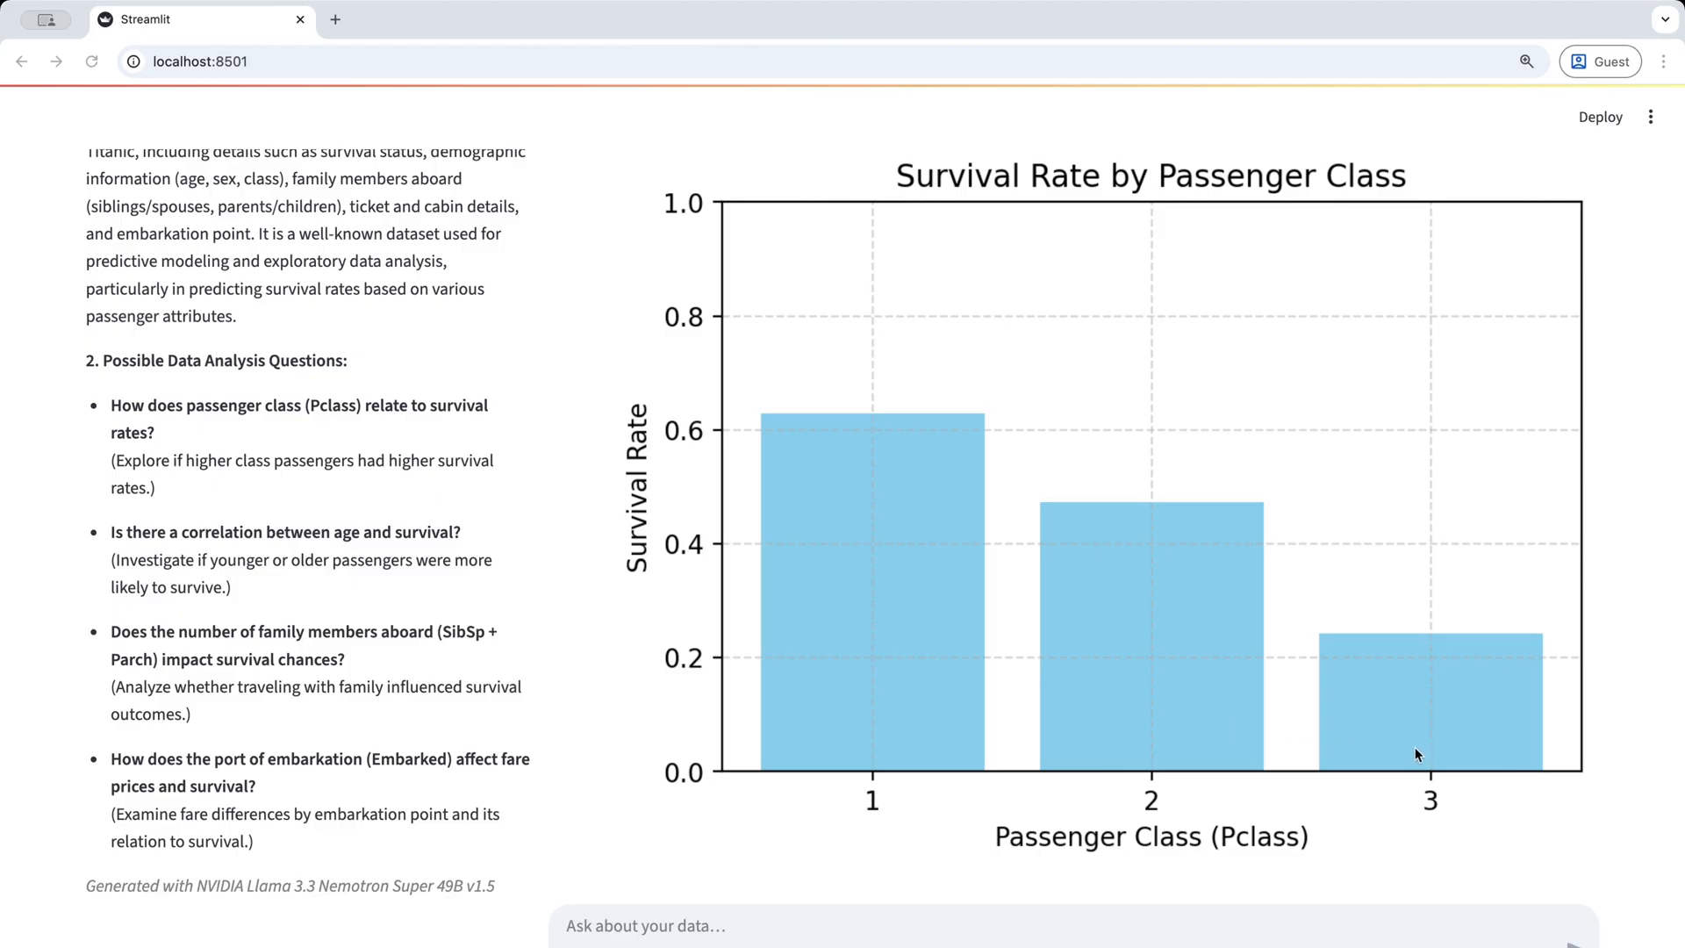
mouse_move(1427, 767)
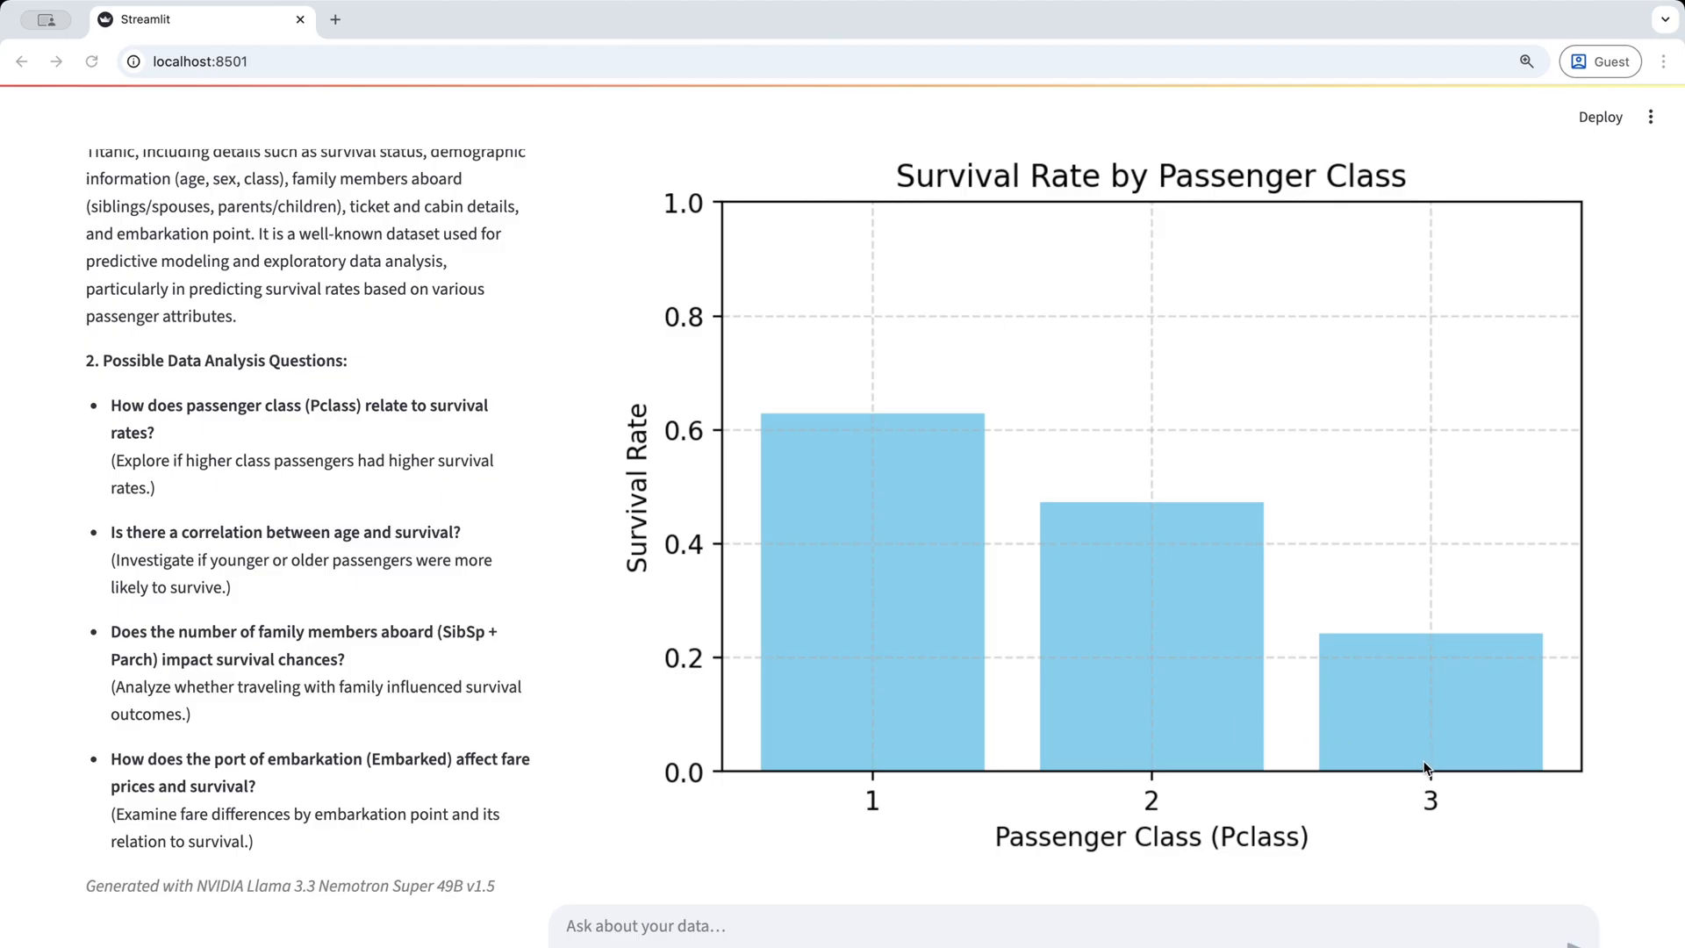